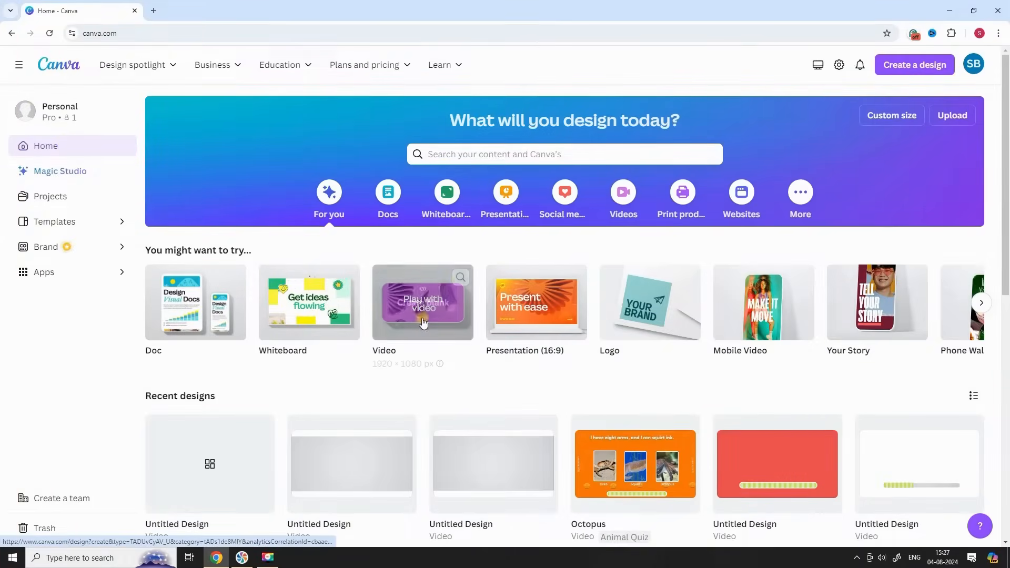
# Step: Start a blank video and place the striped stock clips, stretching the green one across the page
pyautogui.click(423, 303)
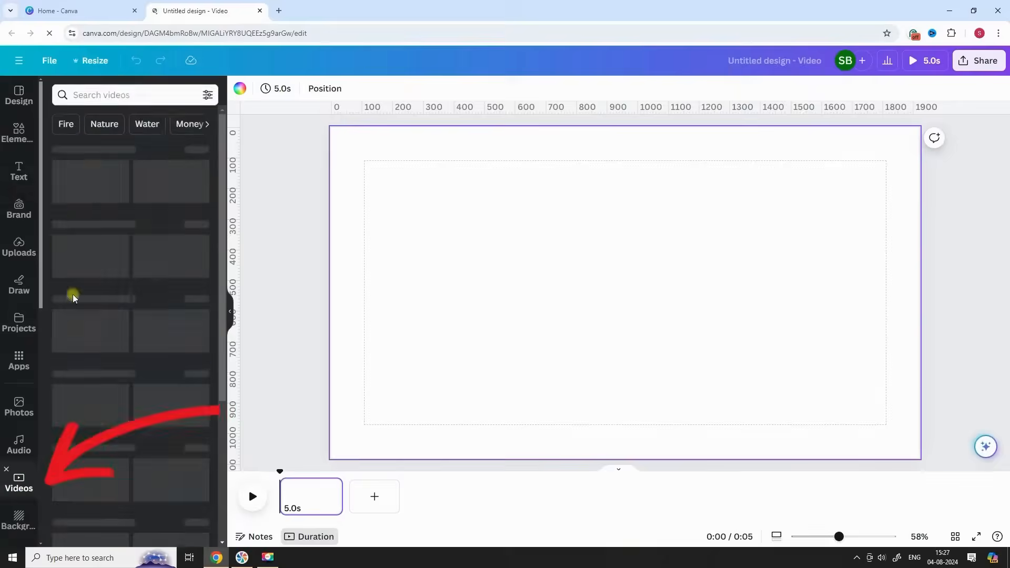
pyautogui.click(122, 95)
pyautogui.write('stripes')
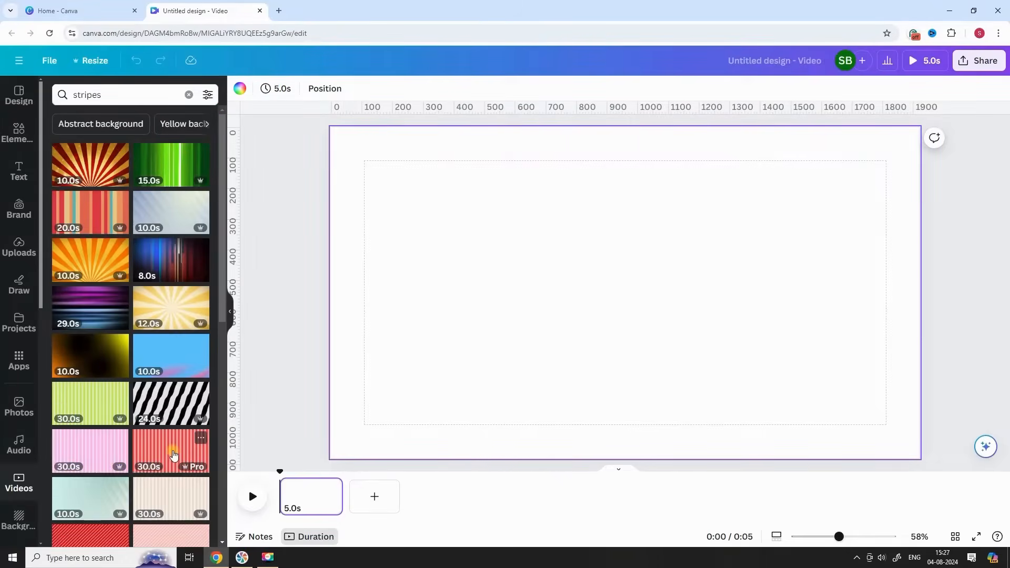
pyautogui.click(91, 403)
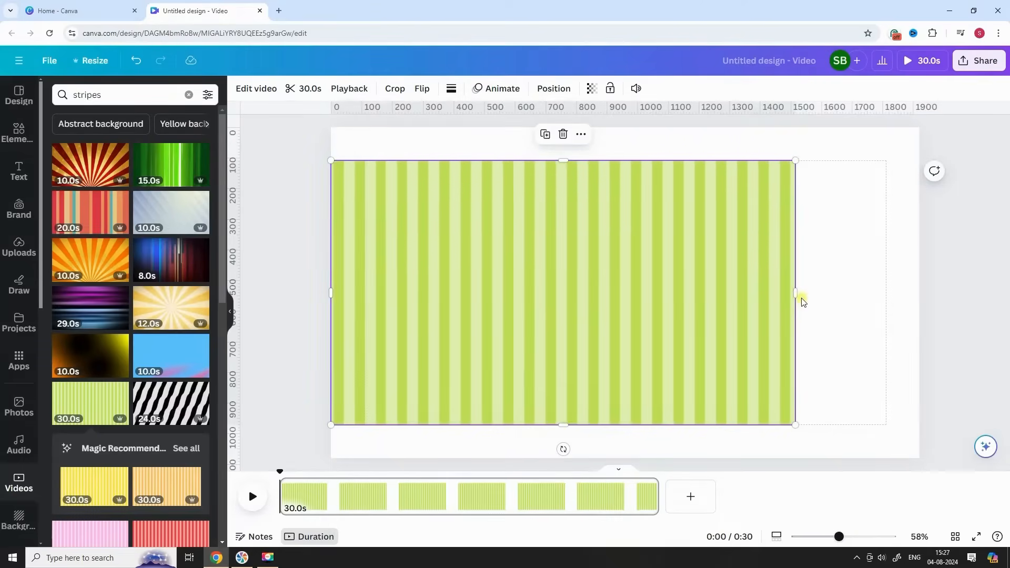
pyautogui.moveTo(795, 293); pyautogui.dragTo(940, 303)
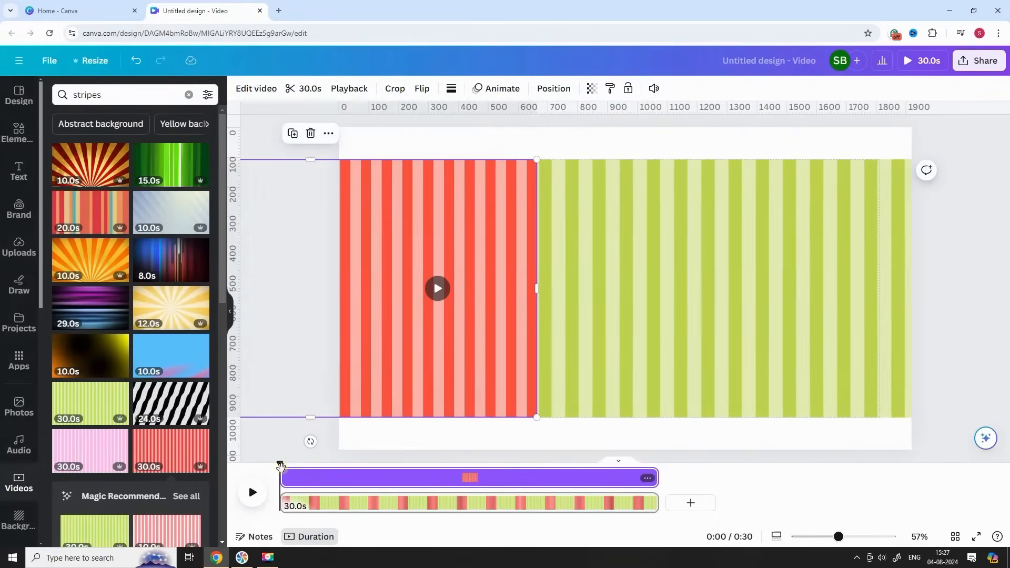
# Step: Trim the red striped clip's start so its length reads 23.0s on the timeline
pyautogui.moveTo(286, 477); pyautogui.dragTo(308, 478)
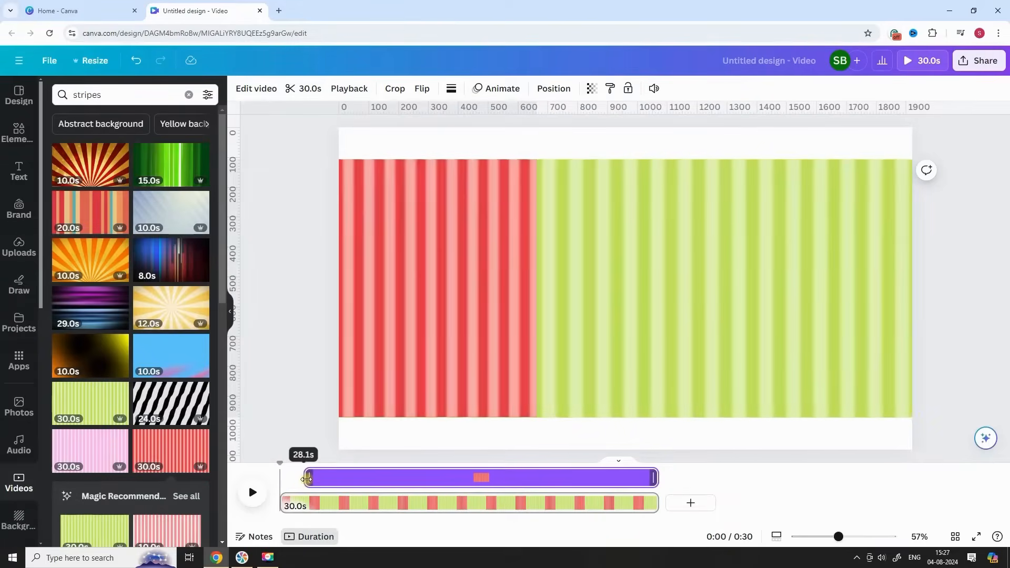
pyautogui.moveTo(306, 478); pyautogui.dragTo(357, 478)
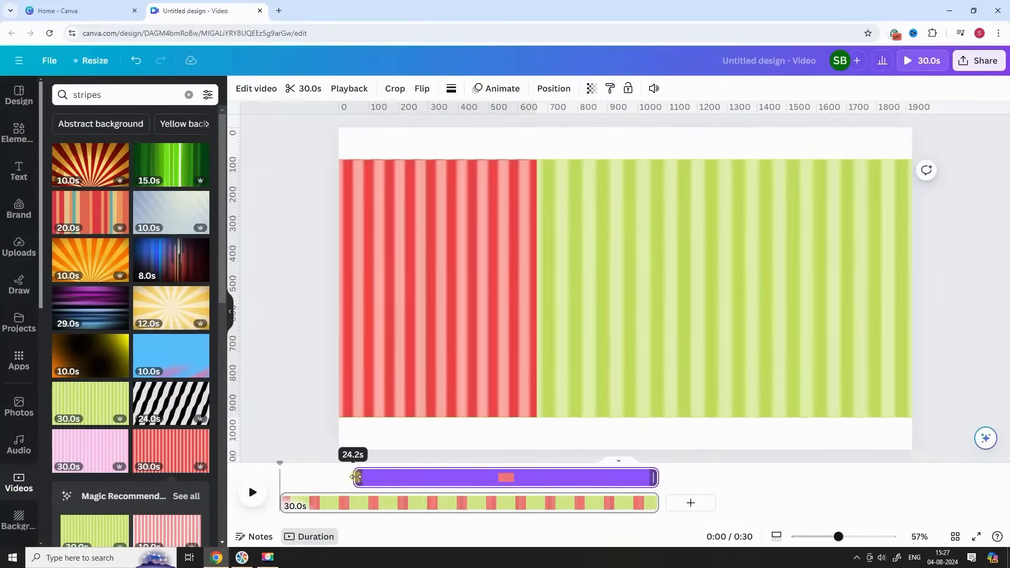
pyautogui.moveTo(358, 477); pyautogui.dragTo(367, 476)
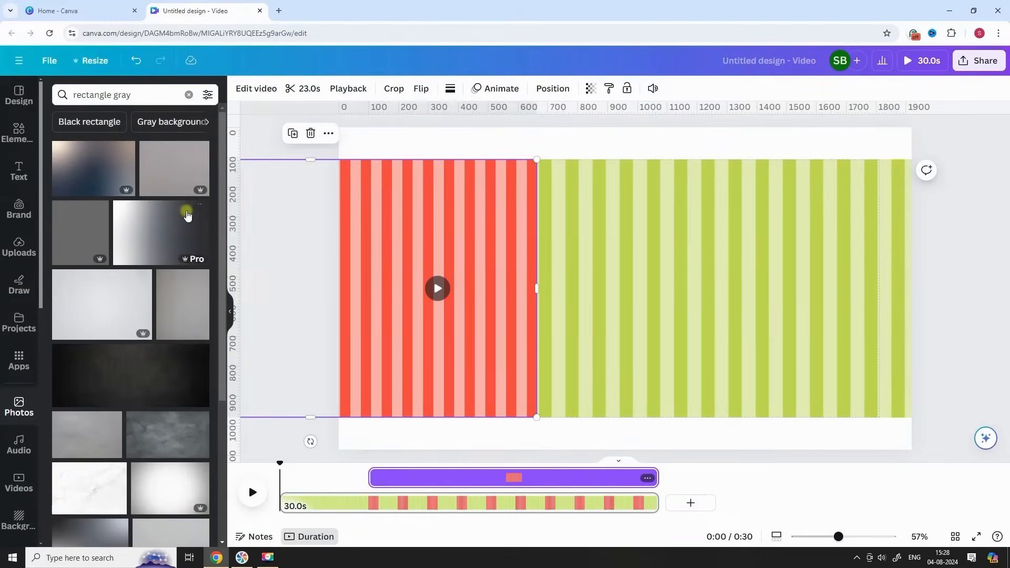
pyautogui.moveTo(101, 317)
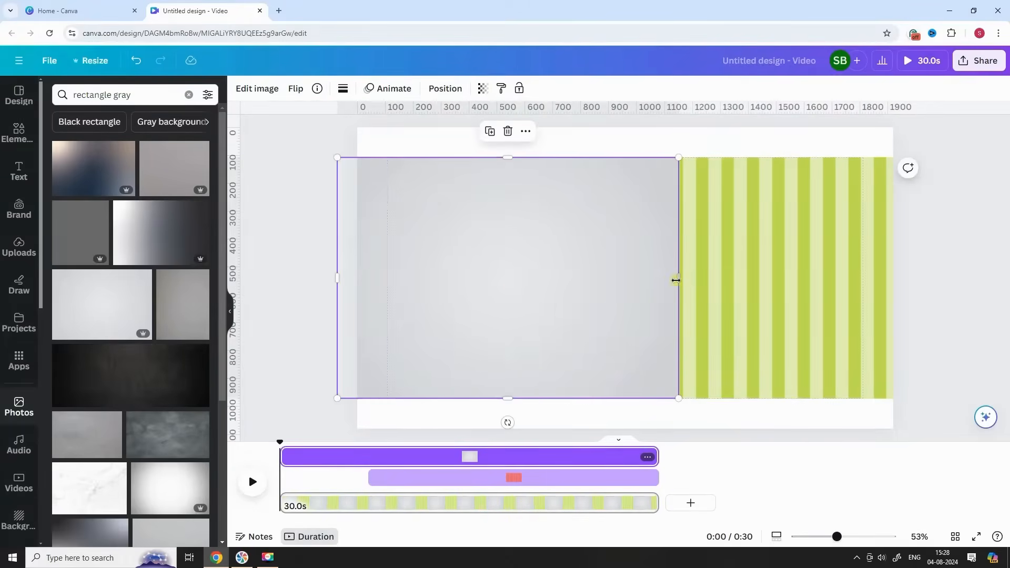
# Step: Stretch the gray rectangle image sideways until it covers the whole page
pyautogui.moveTo(677, 280); pyautogui.dragTo(905, 280)
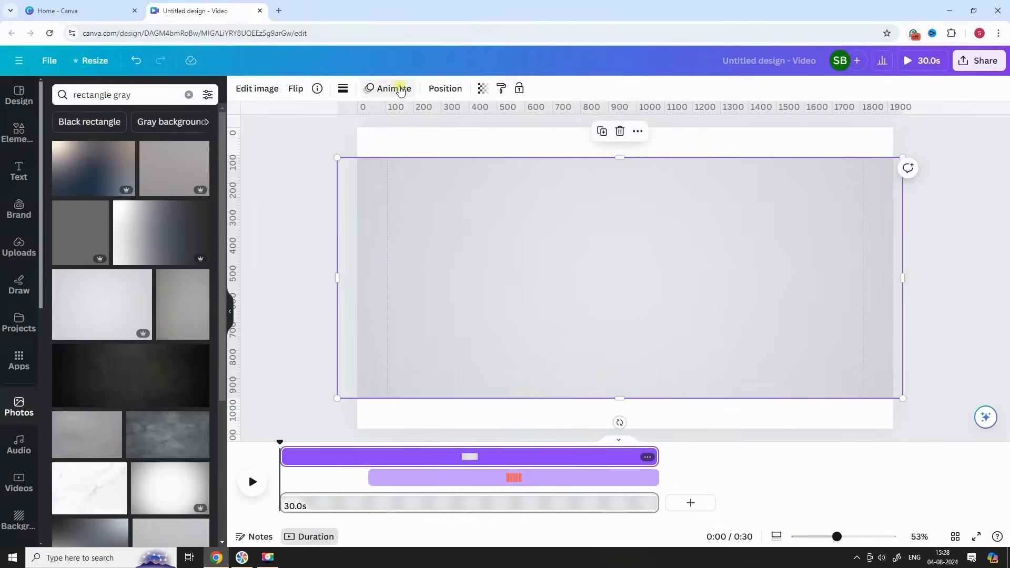
# Step: Give the gray image a Wipe entrance animation at the slowest speed
pyautogui.click(393, 88)
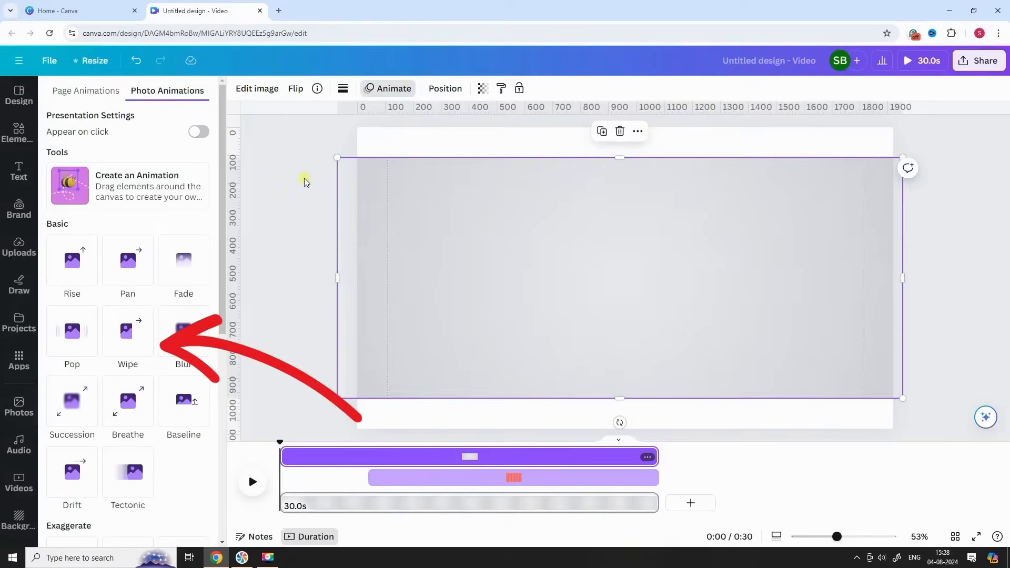
pyautogui.click(128, 331)
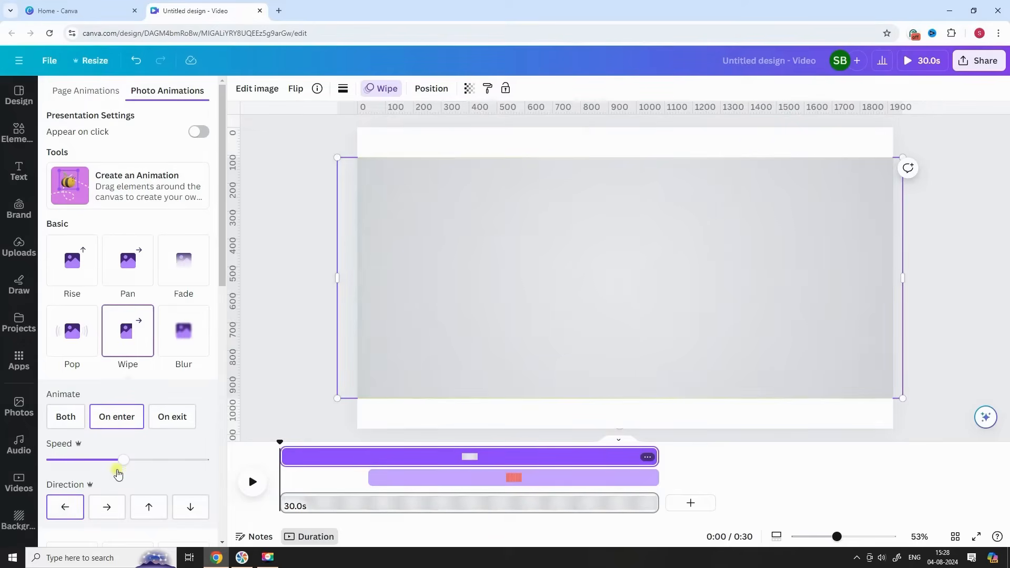
pyautogui.moveTo(122, 460); pyautogui.dragTo(67, 460)
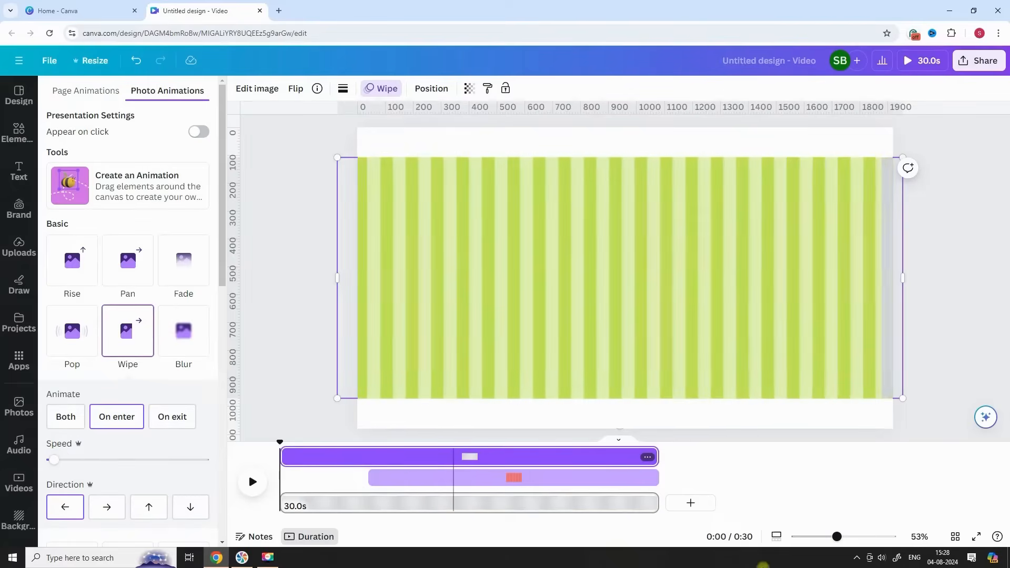
pyautogui.click(976, 537)
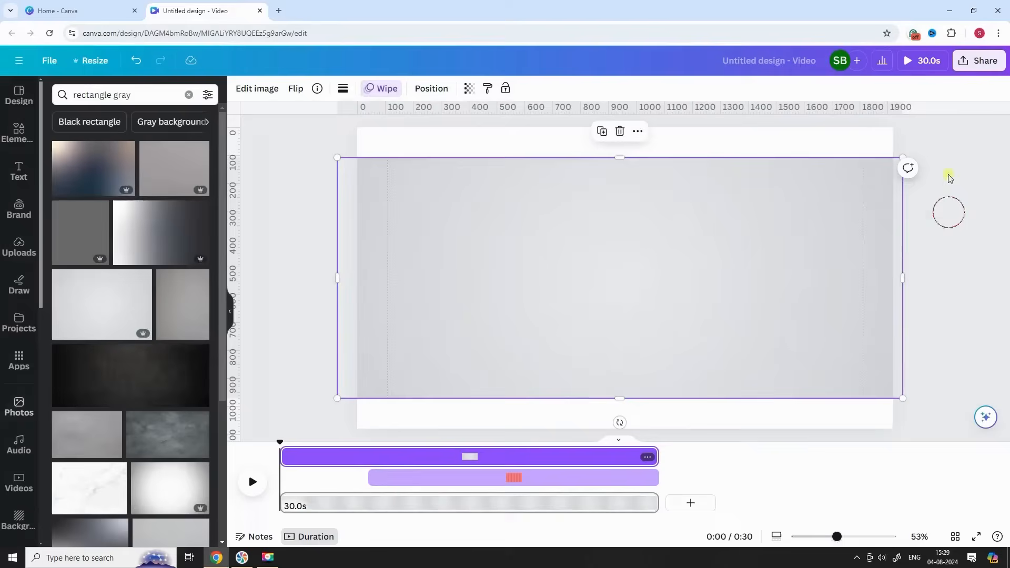
# Step: Download the design as an MP4 Video named Progress-bar
pyautogui.click(979, 61)
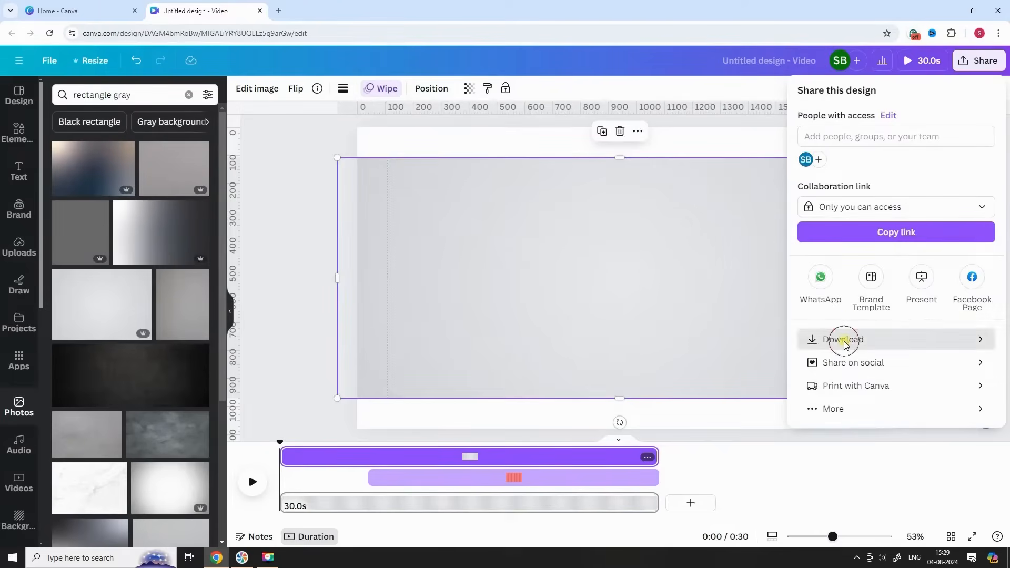
pyautogui.click(842, 339)
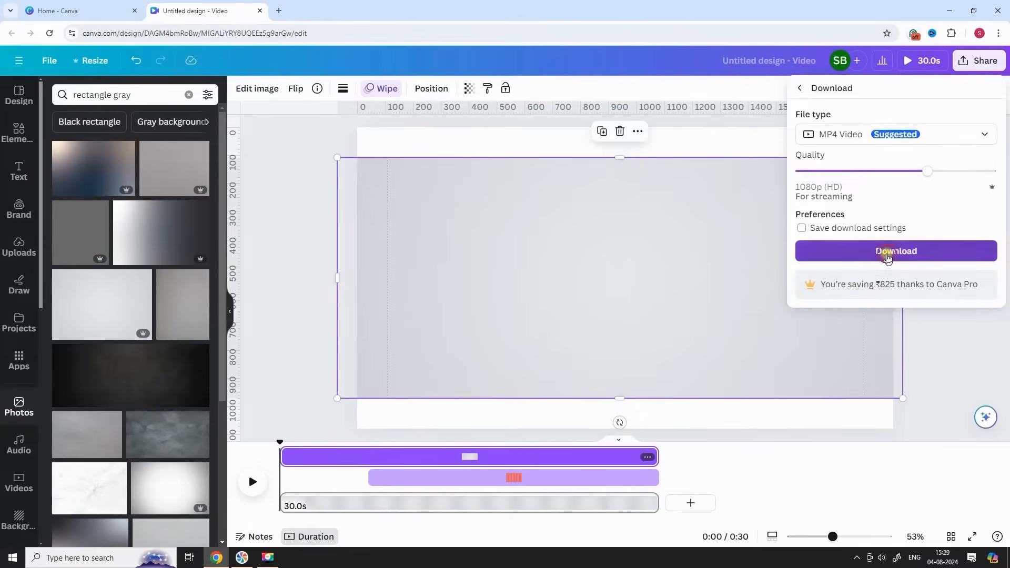
pyautogui.click(894, 250)
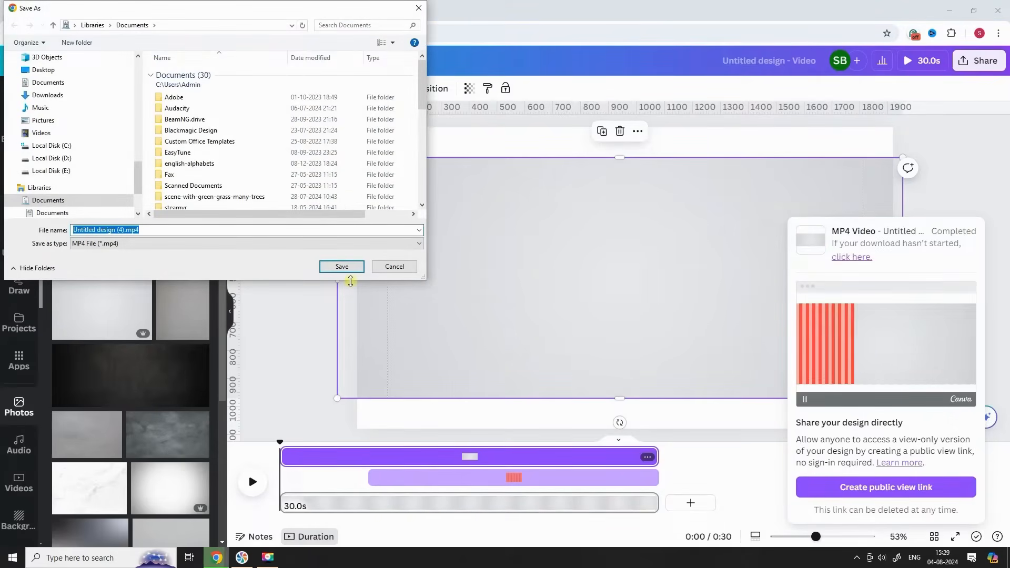
pyautogui.write('Progress-bar')
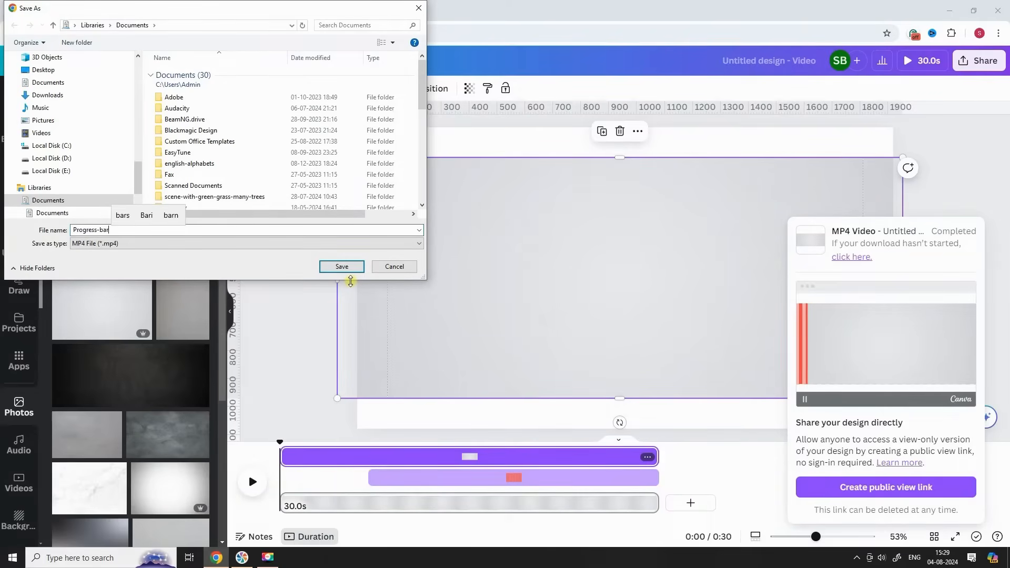
pyautogui.click(341, 266)
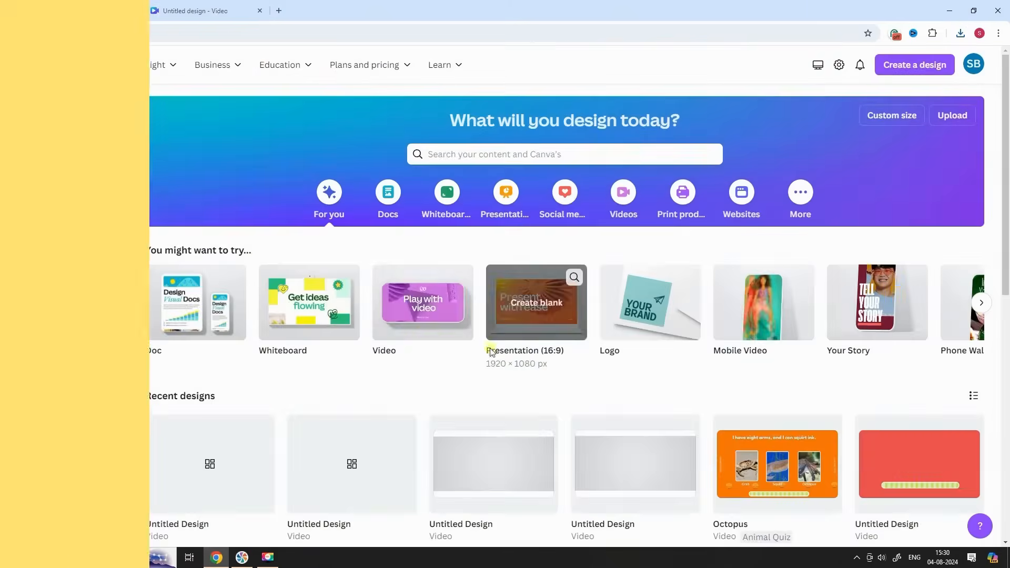
# Step: Start another blank video and set its page background to bright blue
pyautogui.click(535, 303)
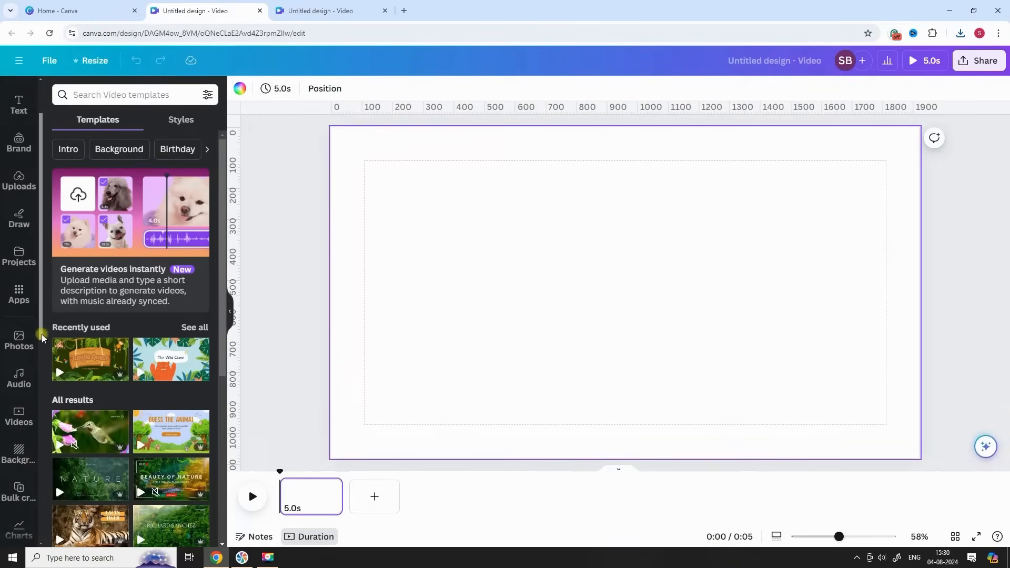
pyautogui.click(19, 437)
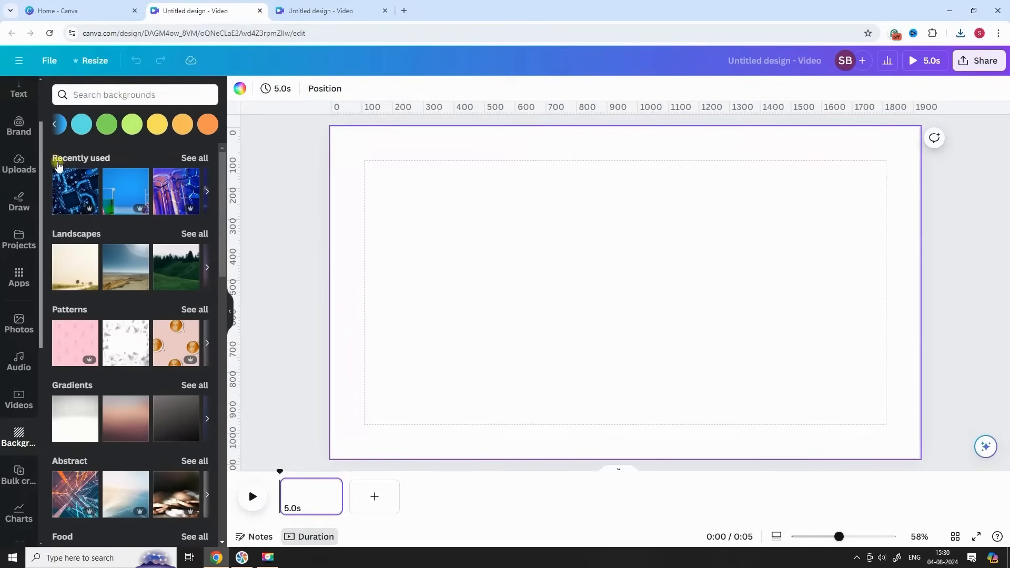
pyautogui.click(81, 124)
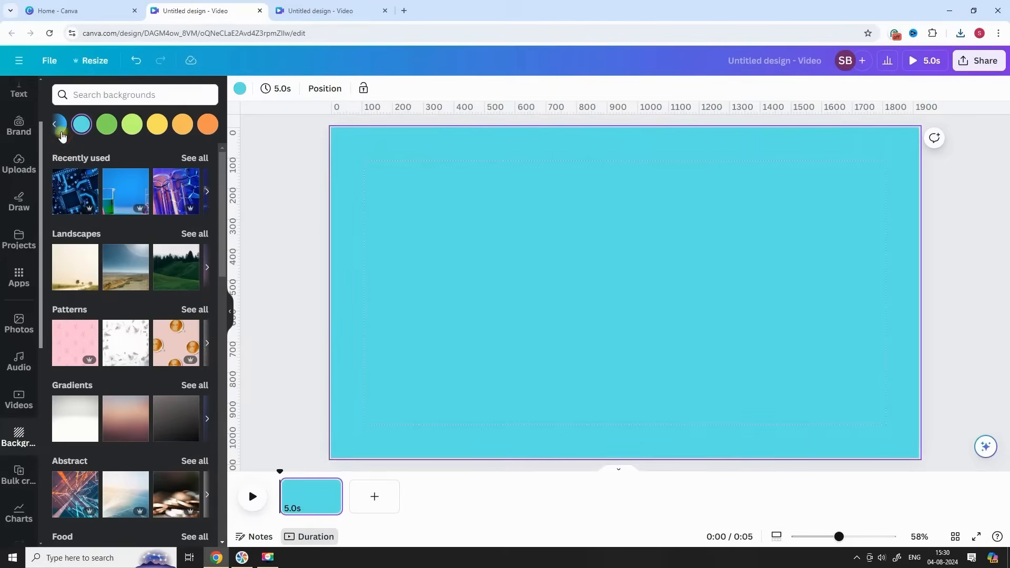
pyautogui.click(163, 124)
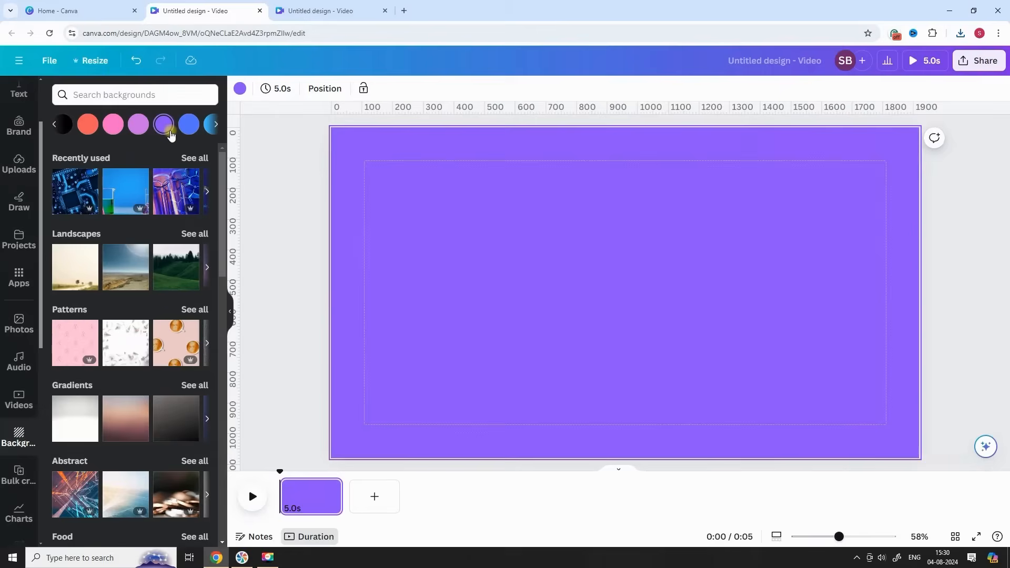
pyautogui.click(188, 124)
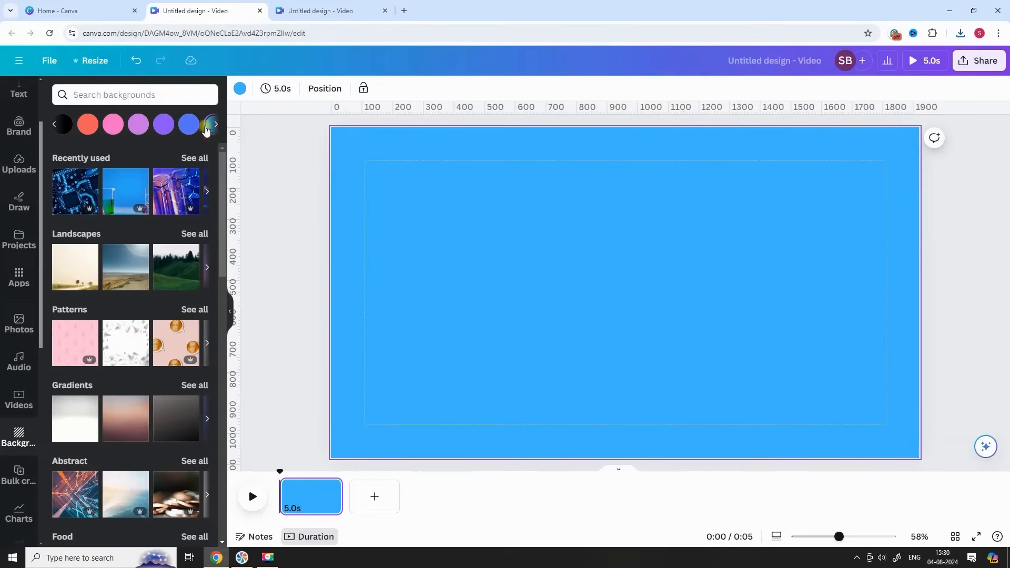
pyautogui.moveTo(916, 72)
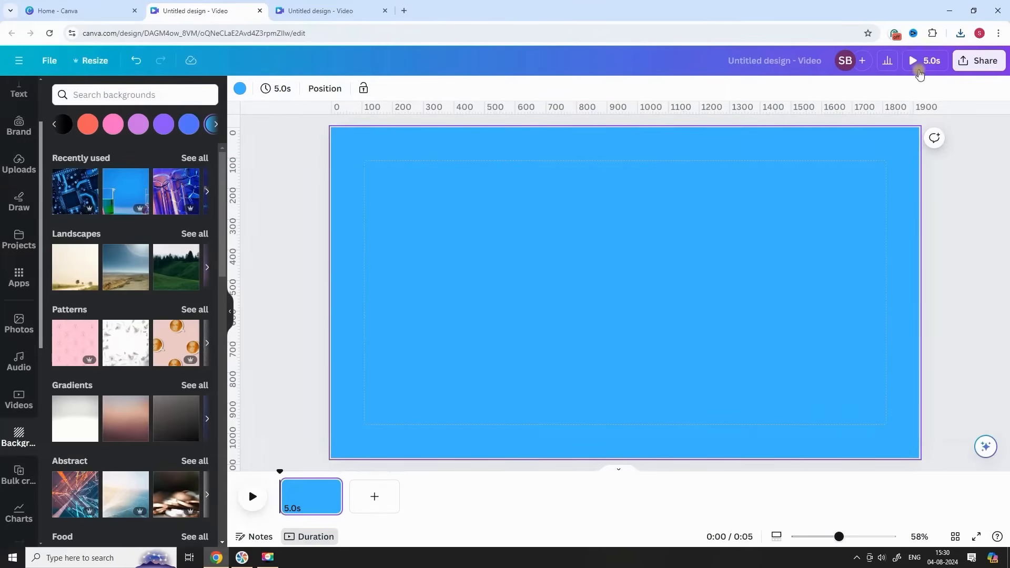
pyautogui.click(959, 33)
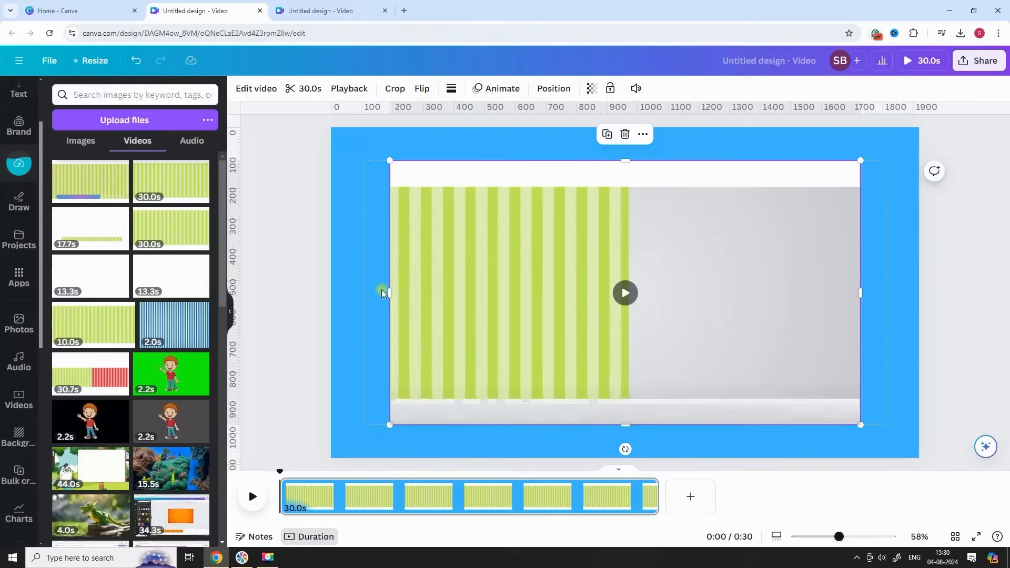
# Step: Crop the uploaded striped bar video to a thin horizontal strip and move it lower on the page
pyautogui.click(624, 293)
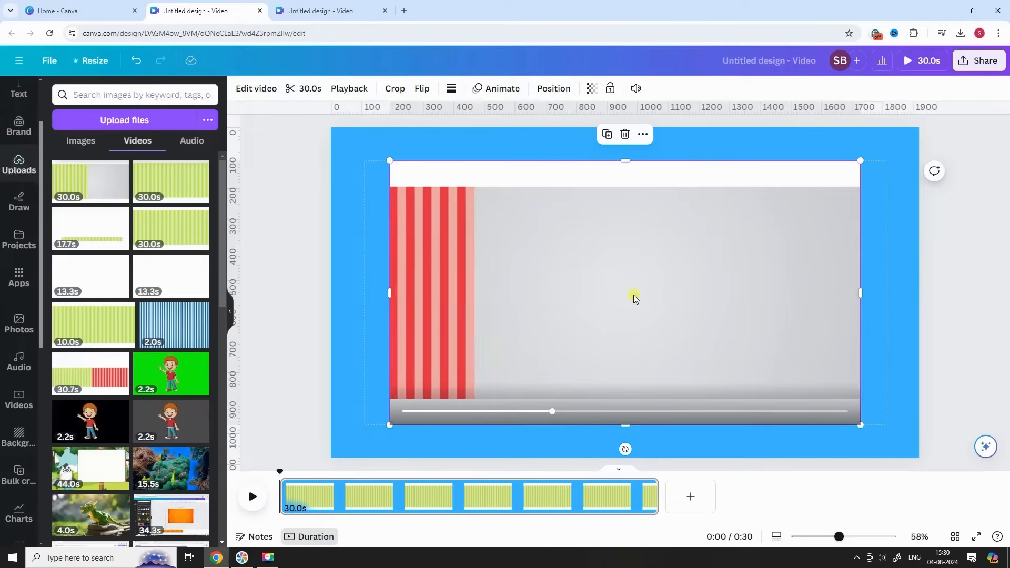
pyautogui.moveTo(553, 411); pyautogui.dragTo(581, 411)
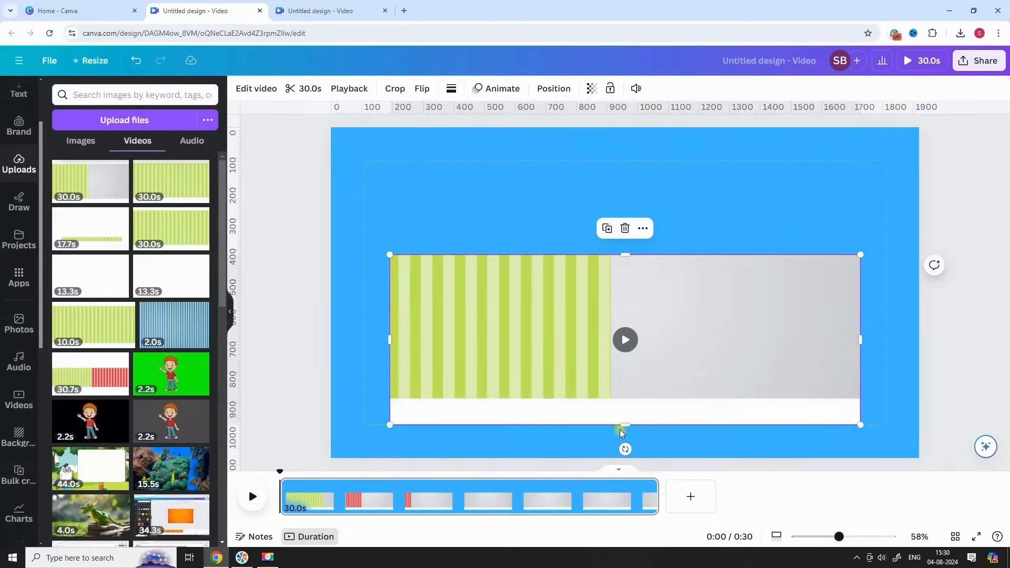
pyautogui.moveTo(623, 425); pyautogui.dragTo(626, 376)
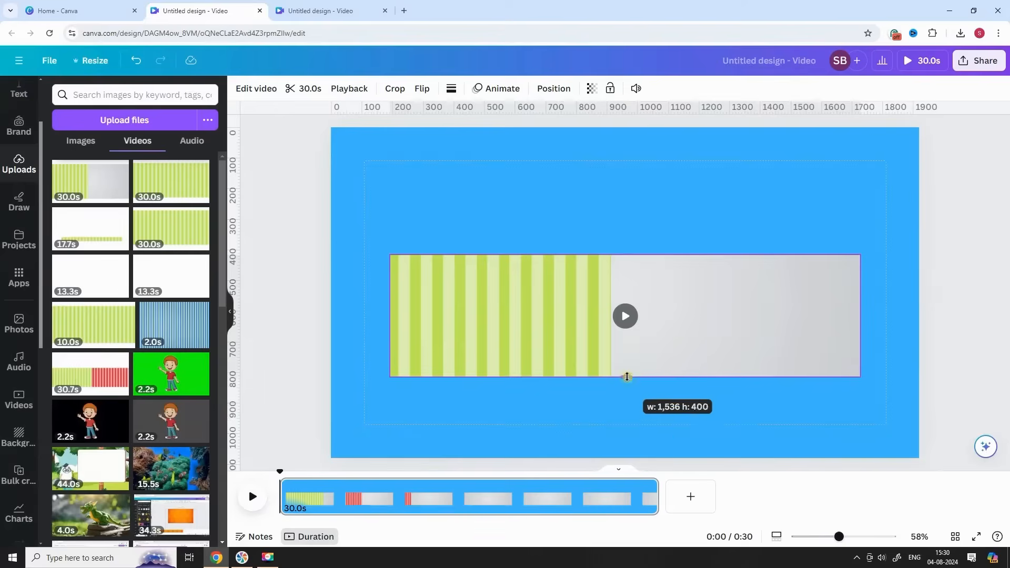
pyautogui.moveTo(626, 376); pyautogui.dragTo(625, 341)
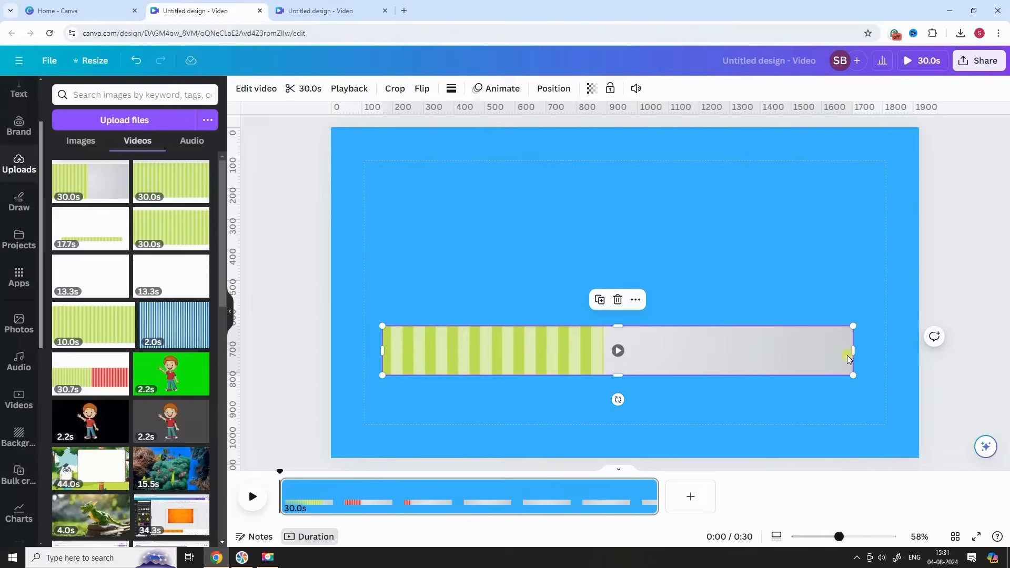
pyautogui.moveTo(852, 349); pyautogui.dragTo(814, 350)
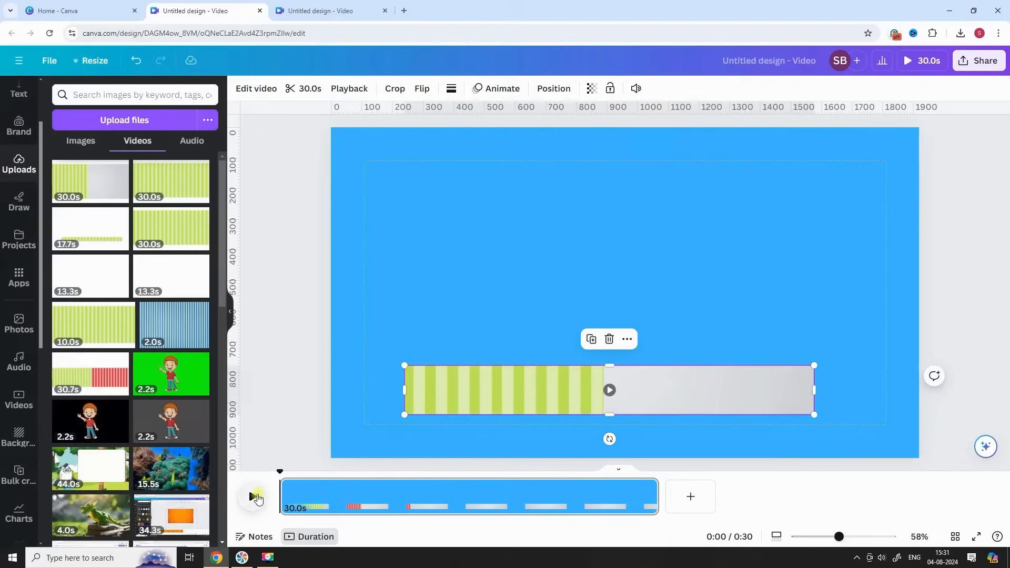
# Step: Give the thin bar a thick solid white border with rounded ends and make it slightly narrower
pyautogui.click(251, 496)
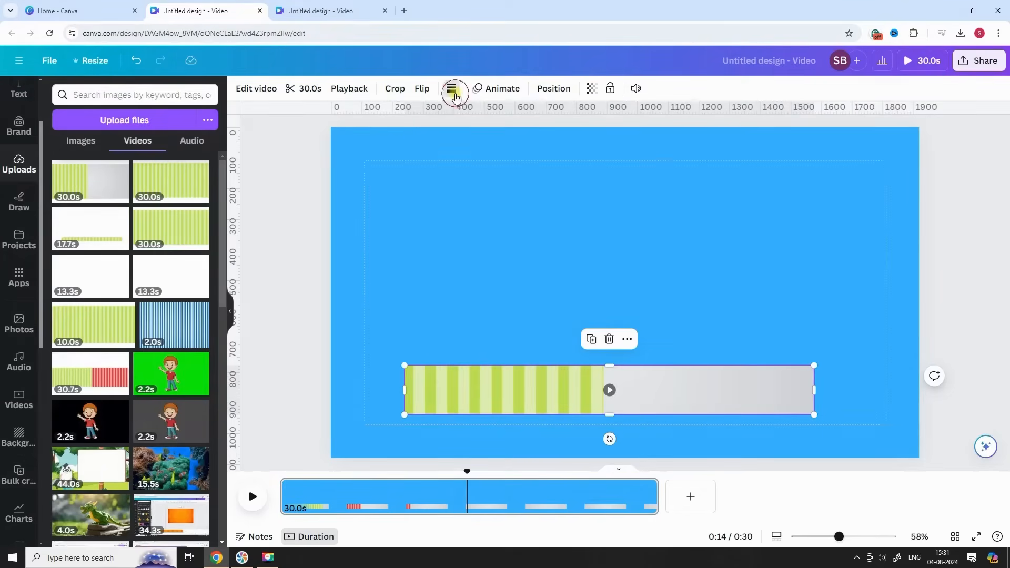
pyautogui.click(454, 89)
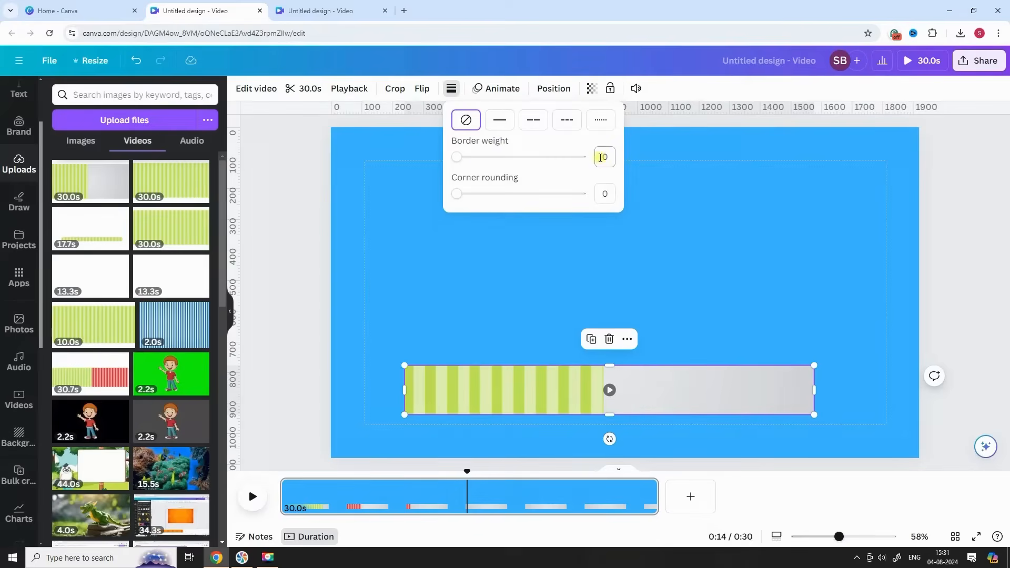
pyautogui.click(617, 161)
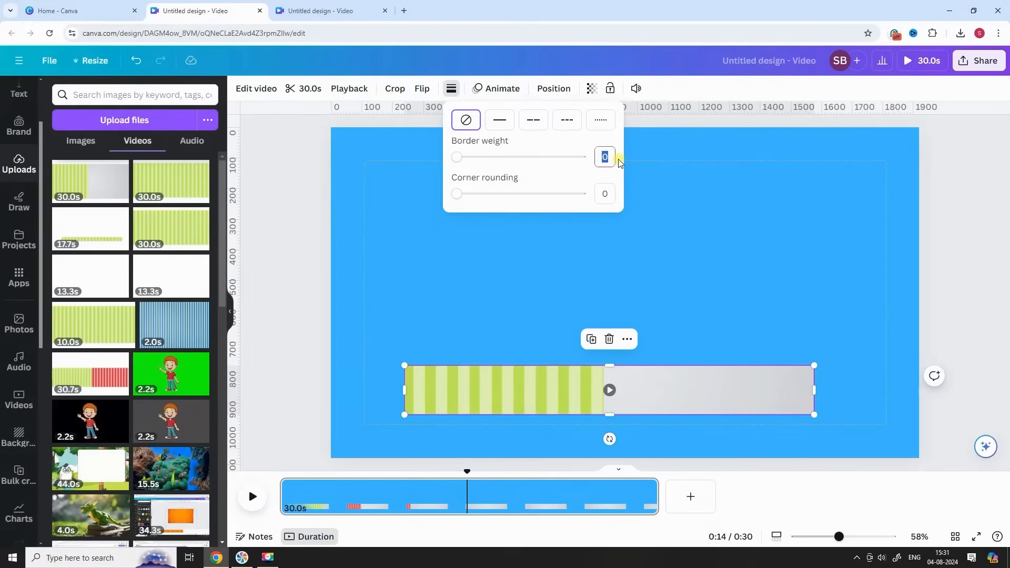
pyautogui.click(498, 120)
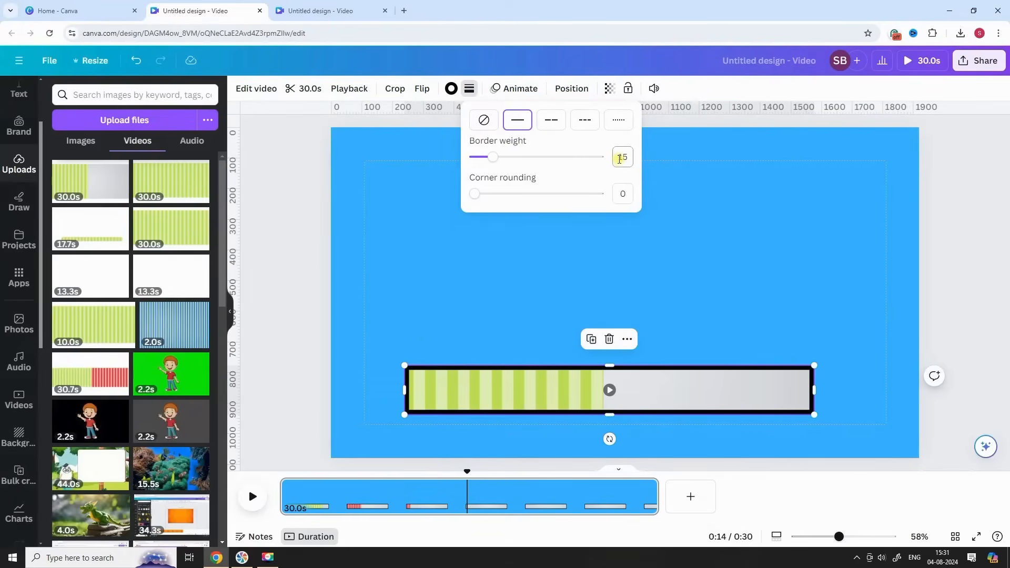
pyautogui.click(622, 194)
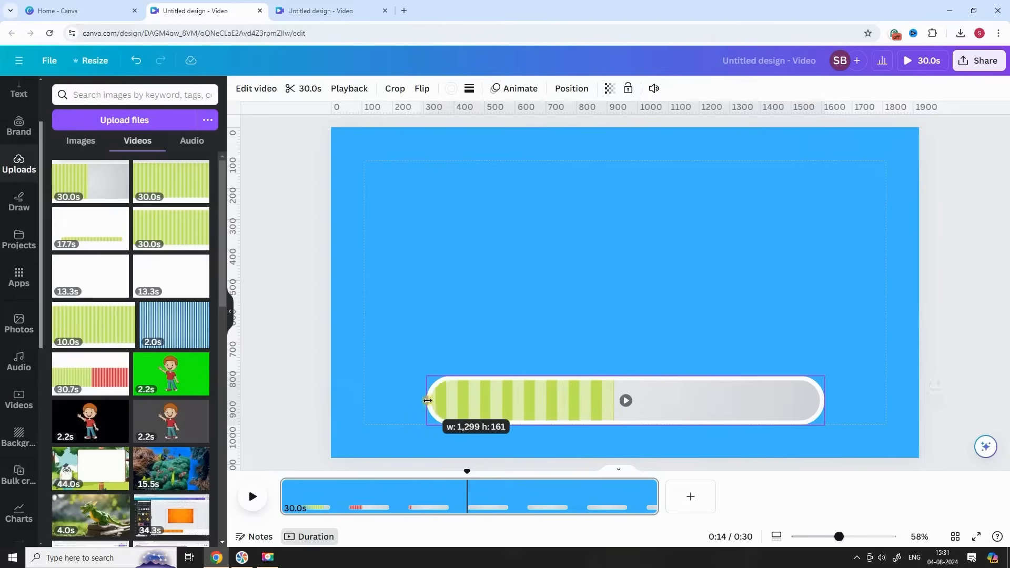
pyautogui.moveTo(426, 401); pyautogui.dragTo(443, 401)
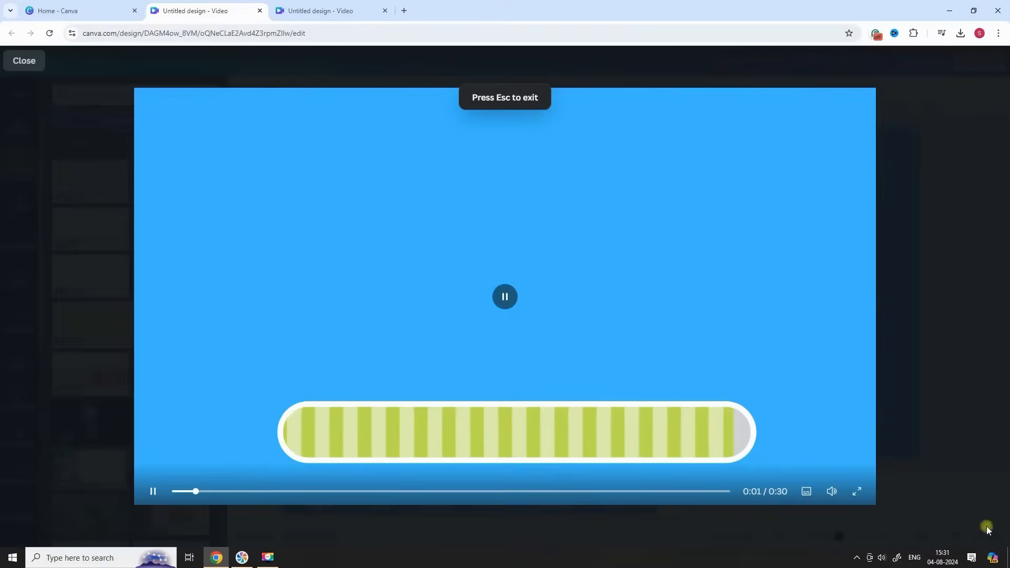
# Step: Close the preview and move the bordered bar to the bottom centre of the canvas
pyautogui.click(24, 60)
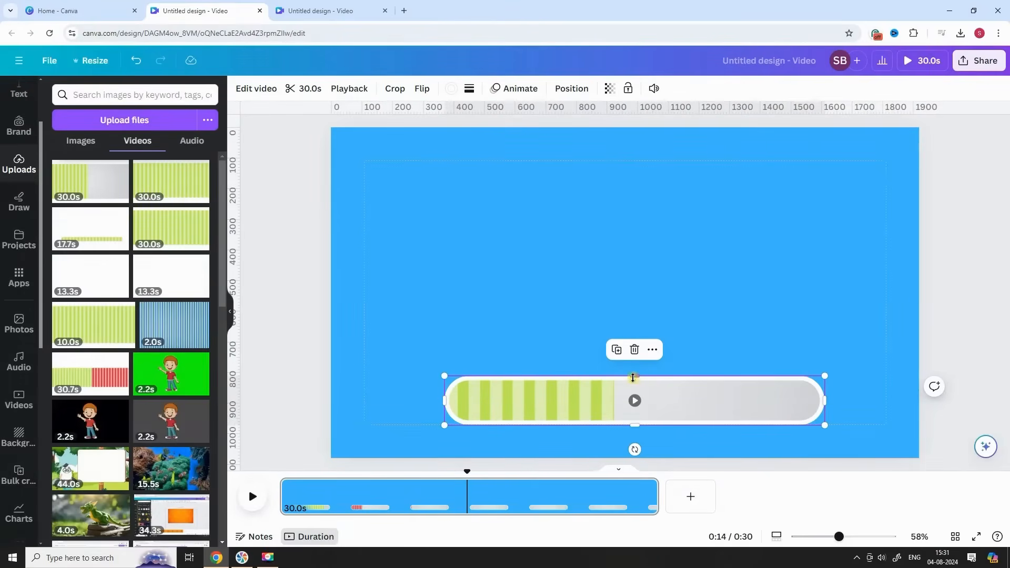
pyautogui.moveTo(632, 377); pyautogui.dragTo(632, 386)
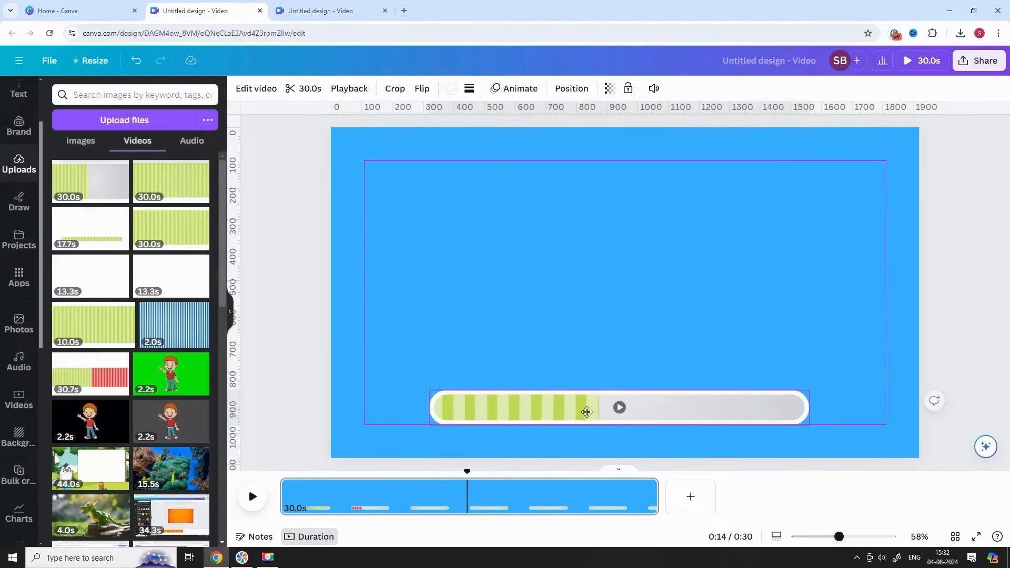
pyautogui.click(586, 412)
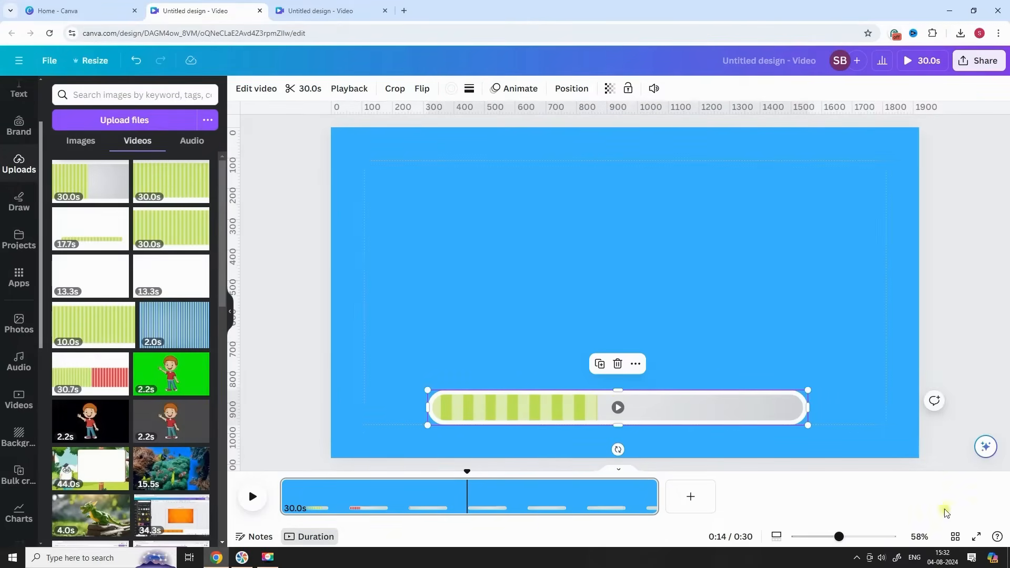
pyautogui.click(974, 536)
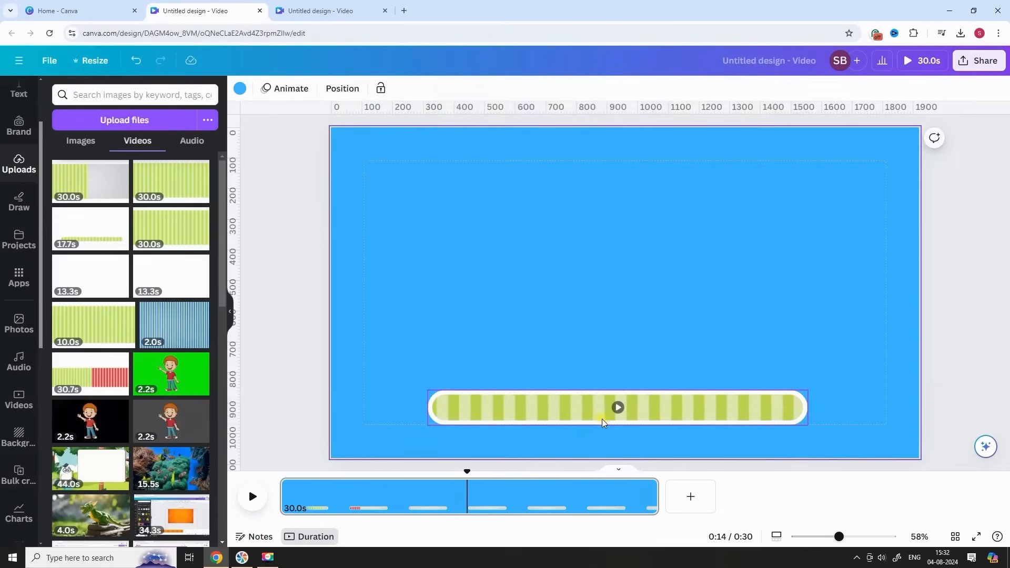
# Step: Set the bar video's playback speed to 2, halving the clip to 15 seconds
pyautogui.click(616, 407)
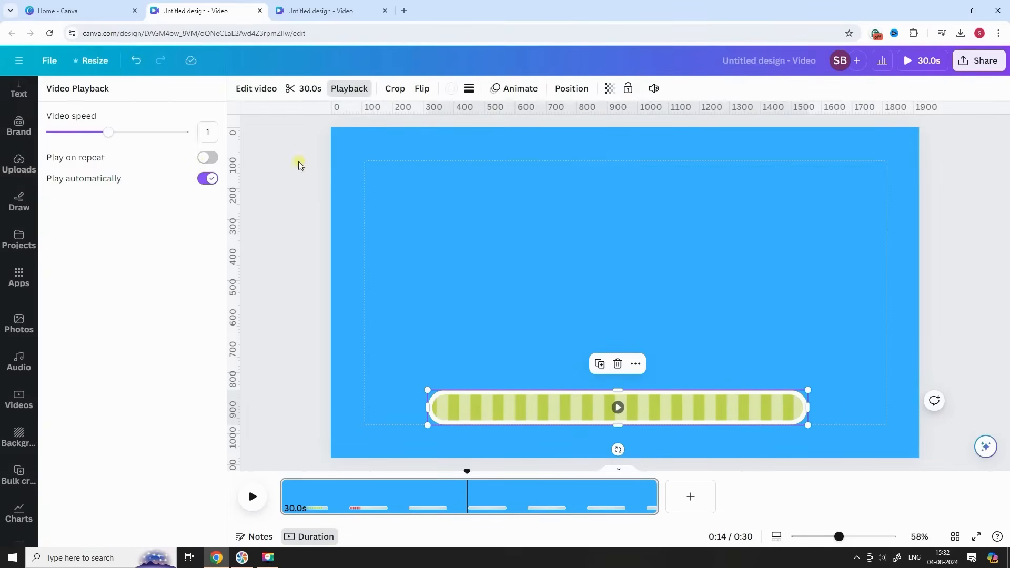
pyautogui.write('2')
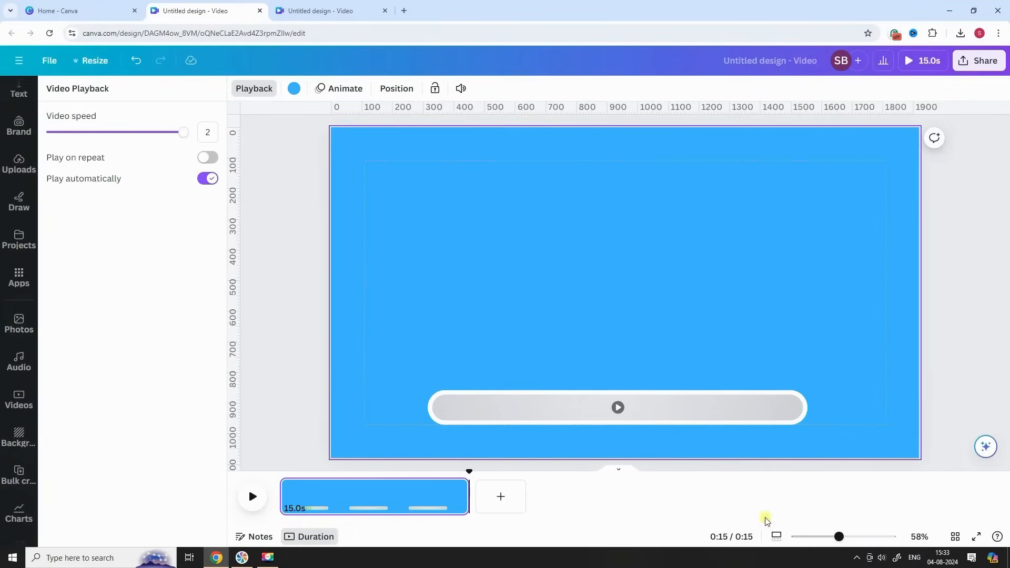
pyautogui.click(618, 407)
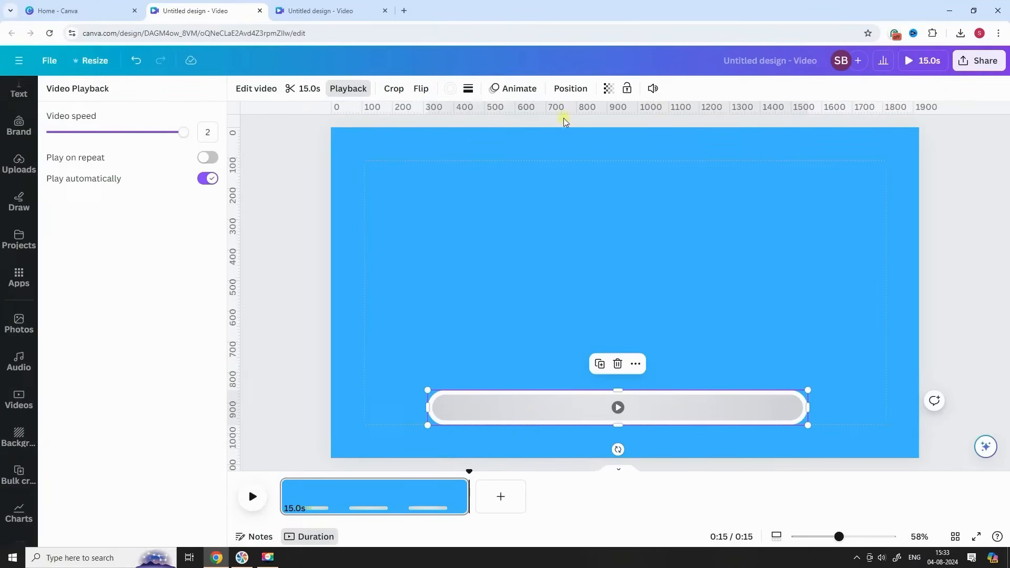
pyautogui.click(569, 88)
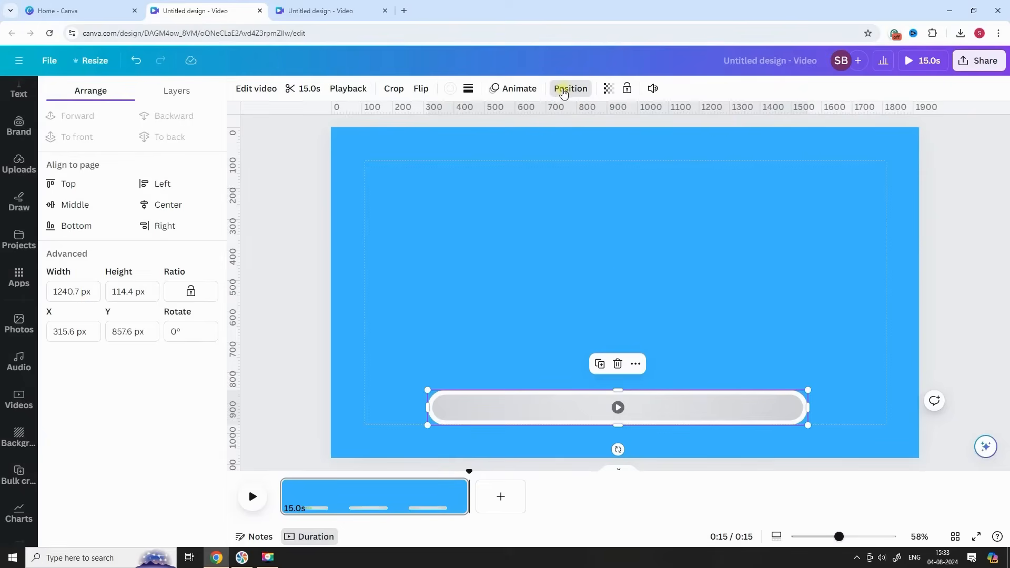
# Step: Give the progress bar its own timing track and trim the clip to 10.0s within the 15s page
pyautogui.rightClick(617, 406)
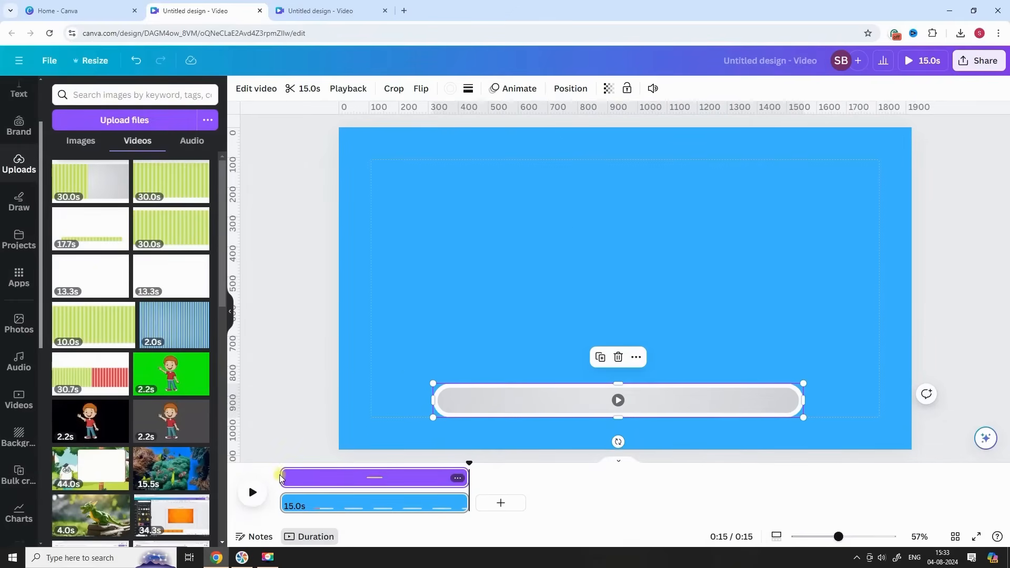
pyautogui.moveTo(280, 477); pyautogui.dragTo(314, 477)
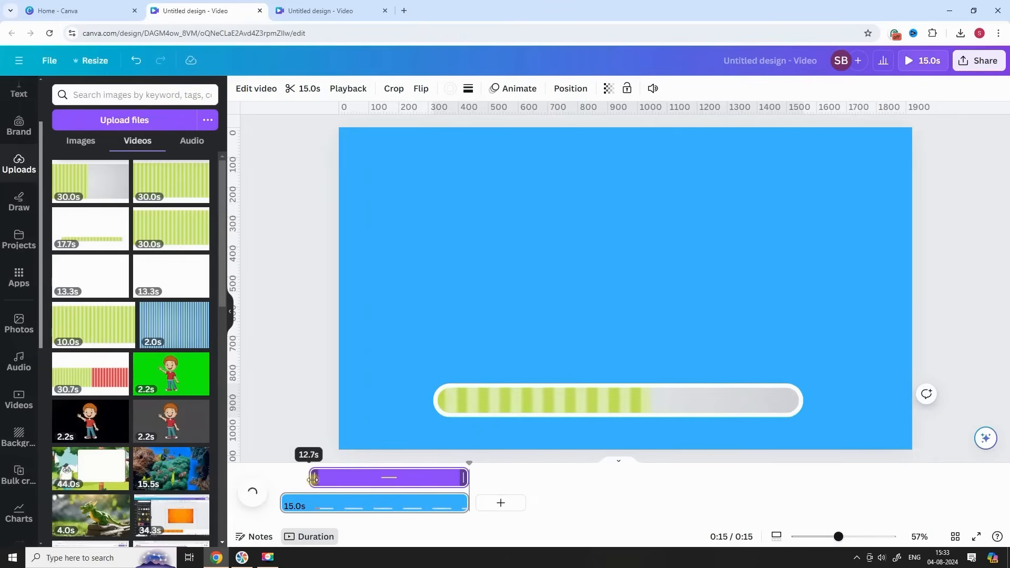
pyautogui.moveTo(313, 477); pyautogui.dragTo(452, 477)
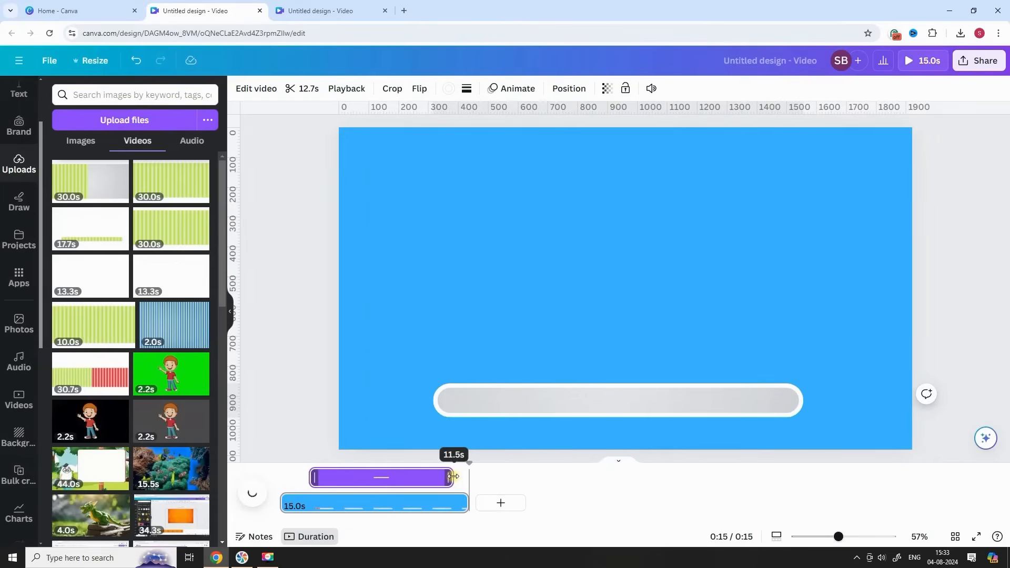
pyautogui.moveTo(452, 477); pyautogui.dragTo(437, 477)
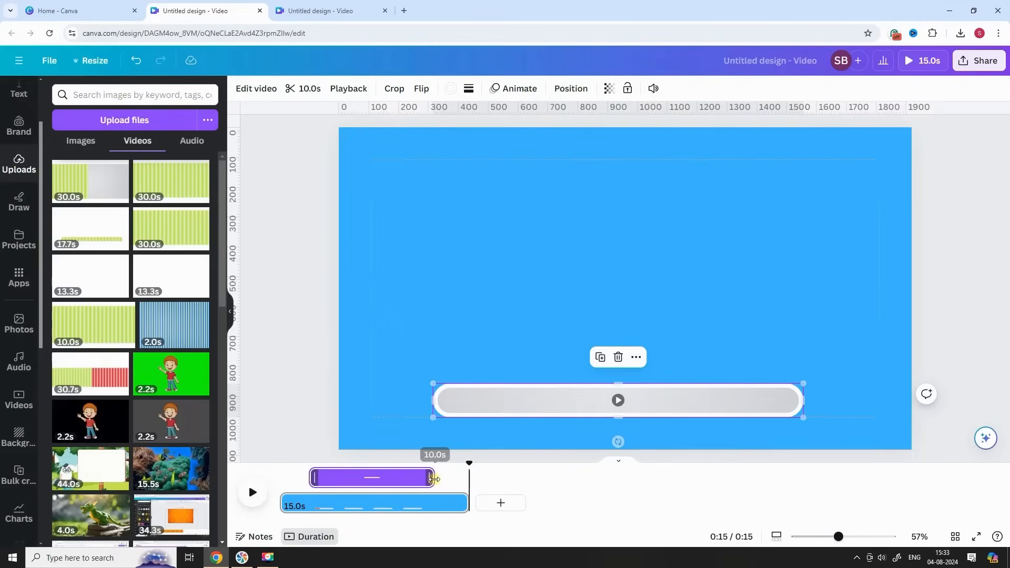
pyautogui.click(519, 88)
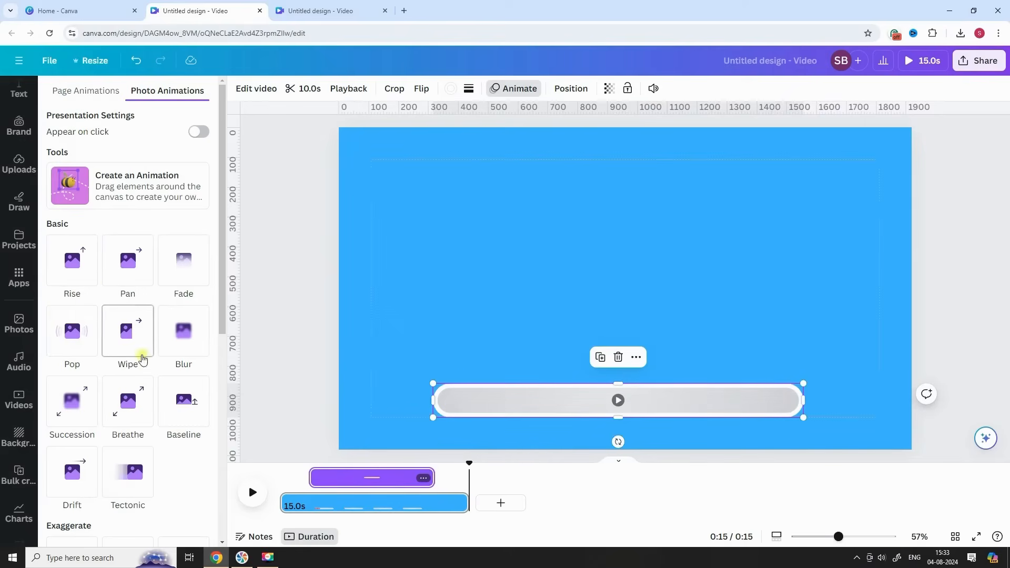
# Step: Apply the Rise animation on both enter and exit, with the exit reversed and speed adjusted
pyautogui.click(71, 261)
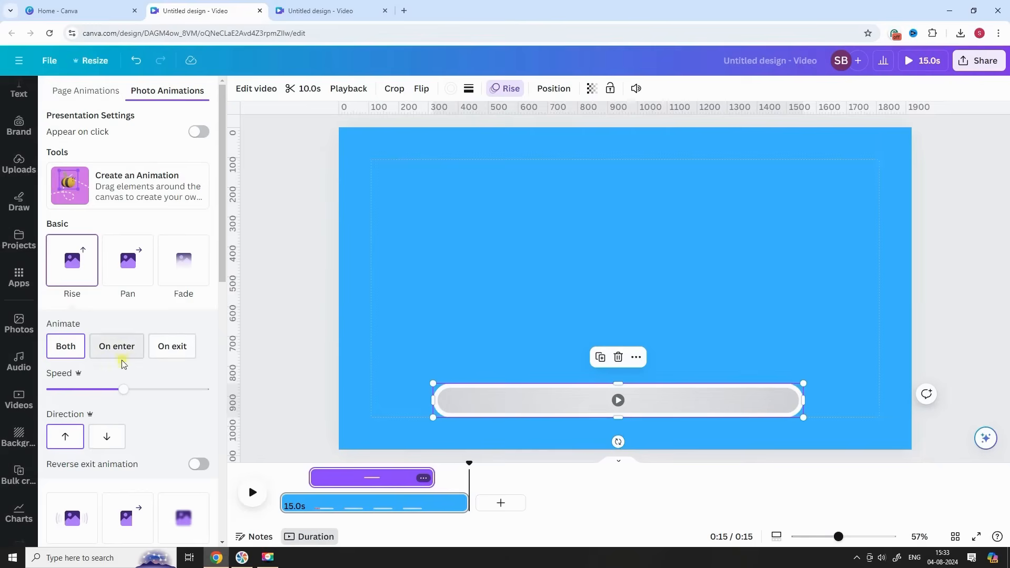
pyautogui.click(198, 464)
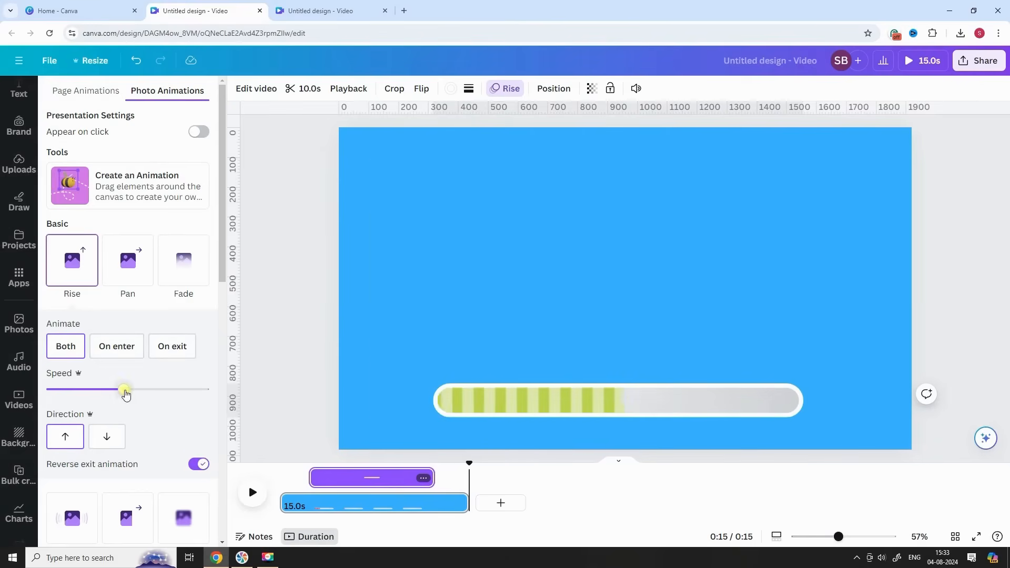
pyautogui.moveTo(124, 392); pyautogui.dragTo(124, 390)
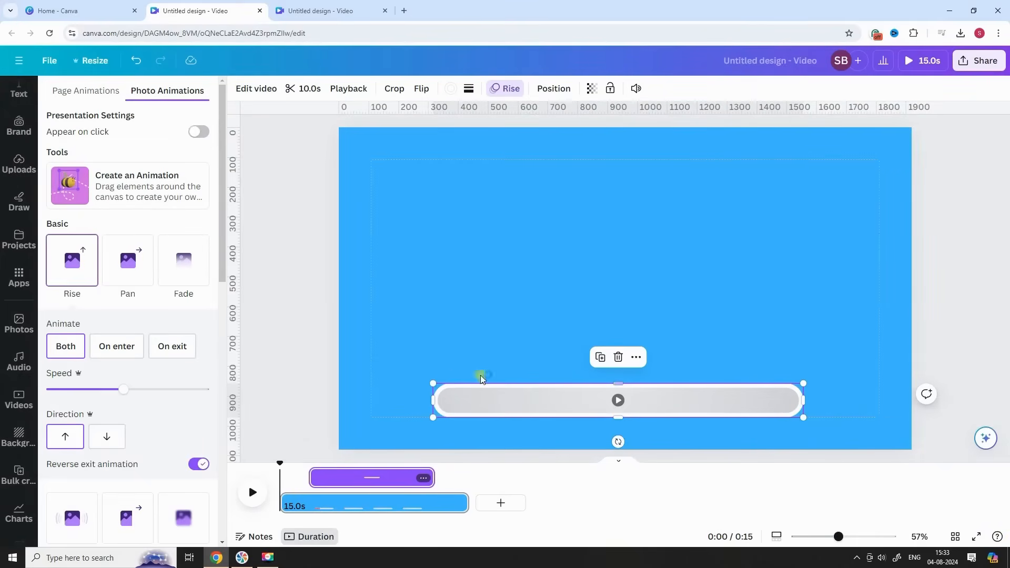
pyautogui.moveTo(720, 478)
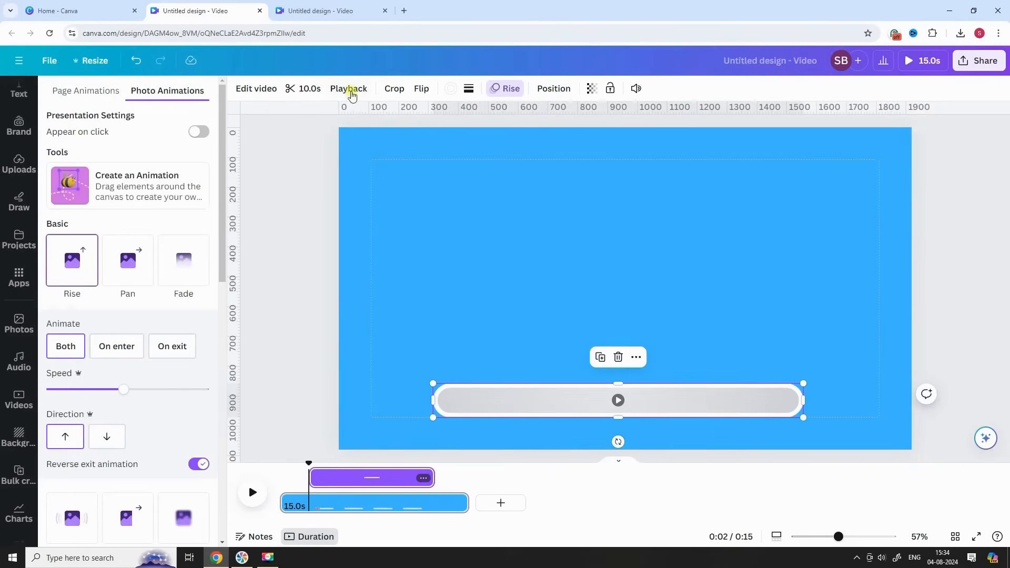
# Step: Confirm Play automatically, preview the video, and move the clip's start back to 0s
pyautogui.click(348, 89)
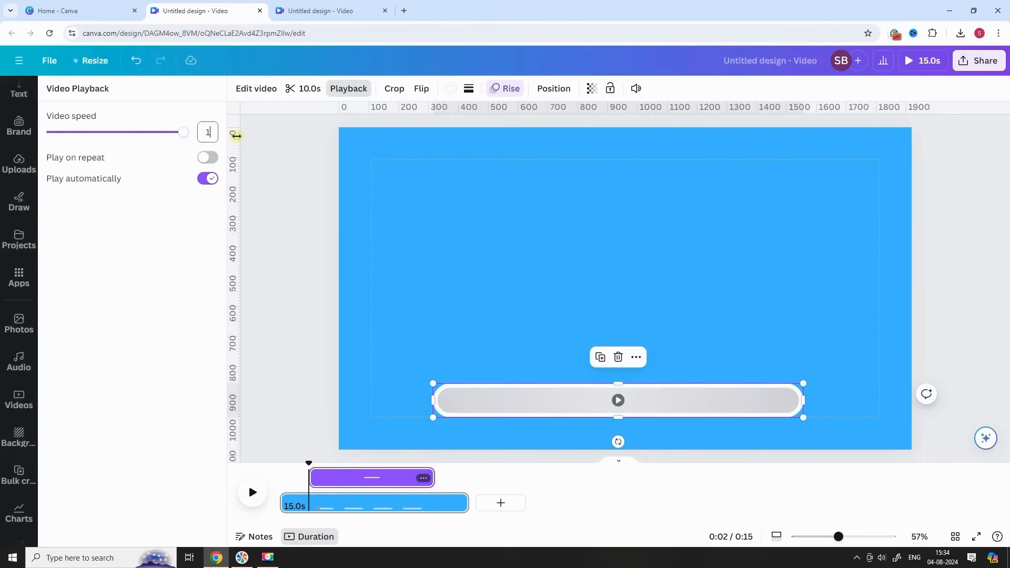
pyautogui.click(19, 164)
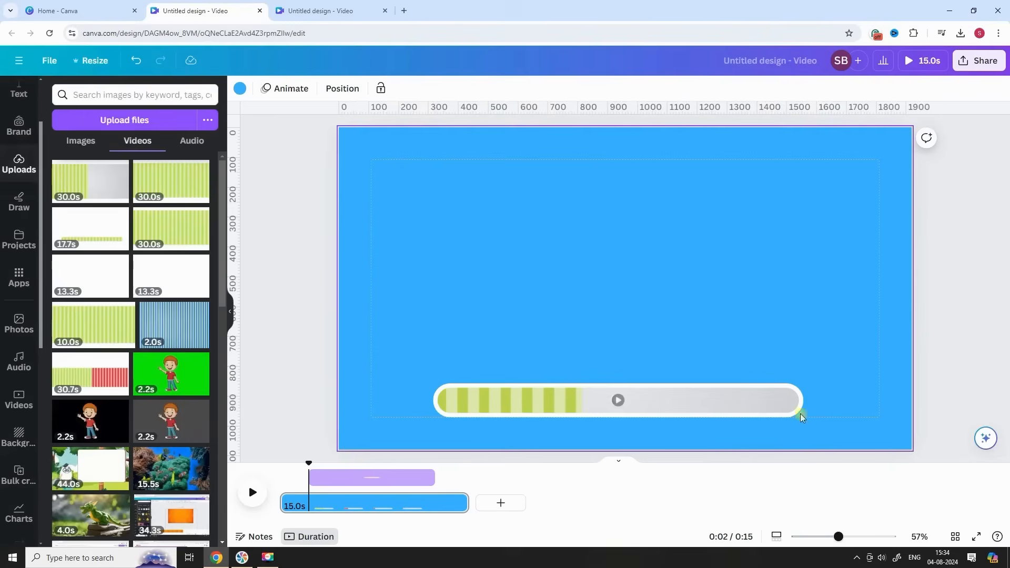
pyautogui.moveTo(701, 527)
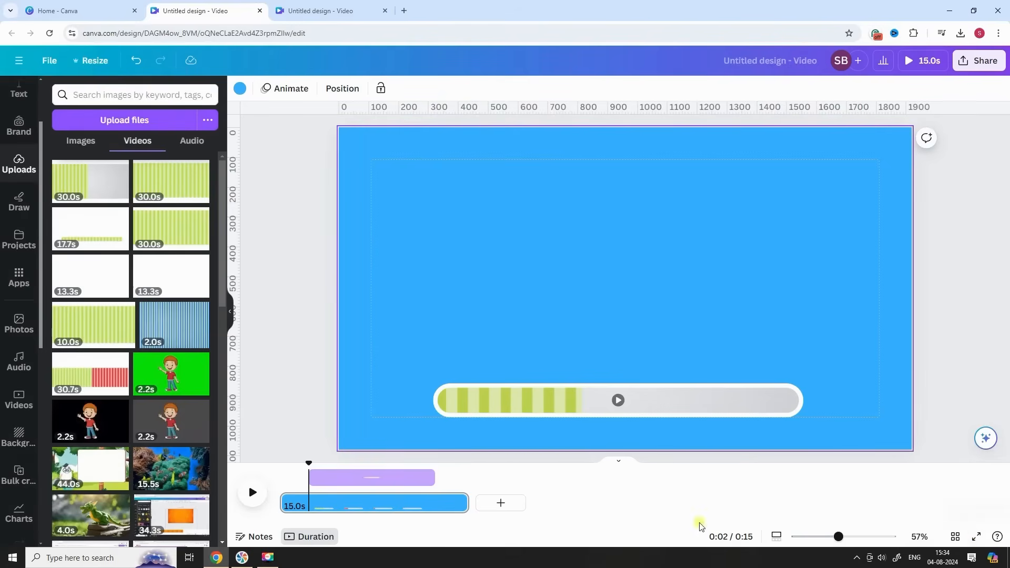
pyautogui.moveTo(979, 537)
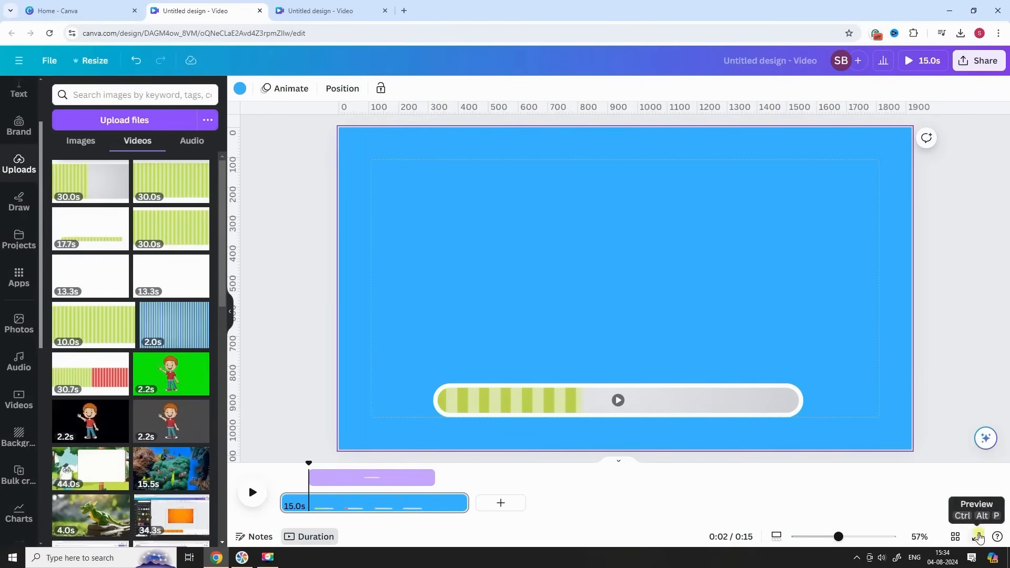
pyautogui.click(978, 538)
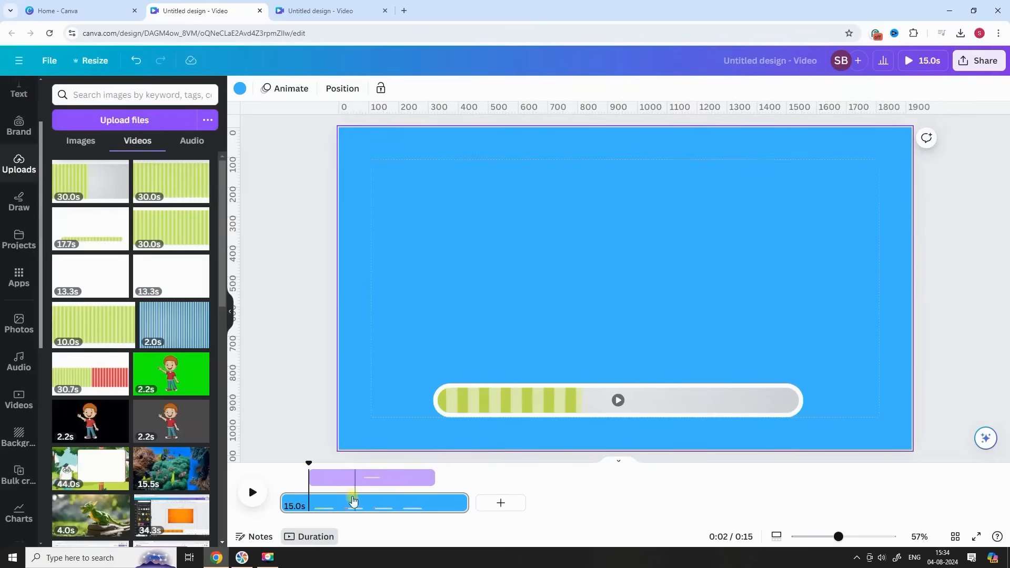
pyautogui.click(371, 478)
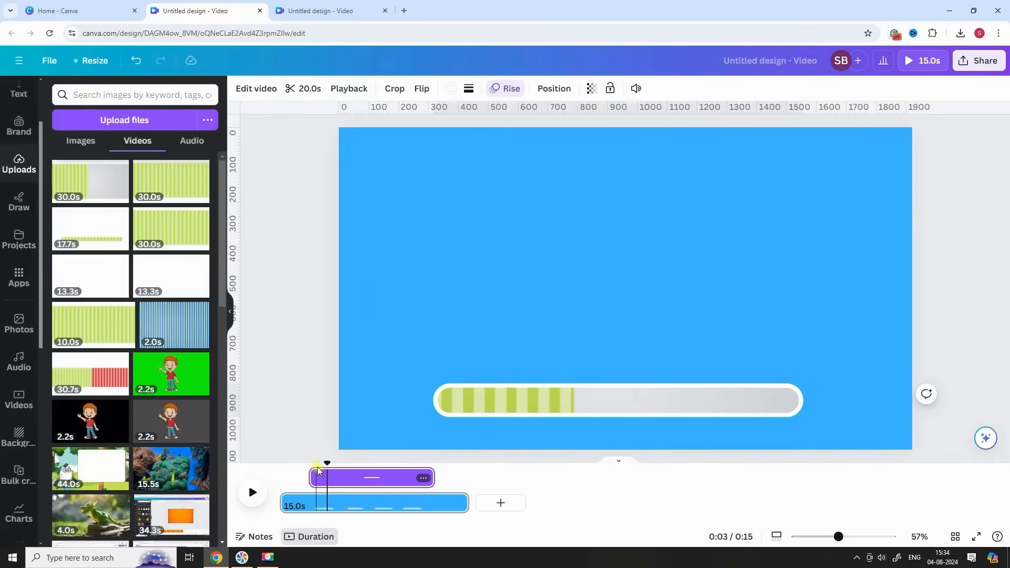
pyautogui.click(252, 493)
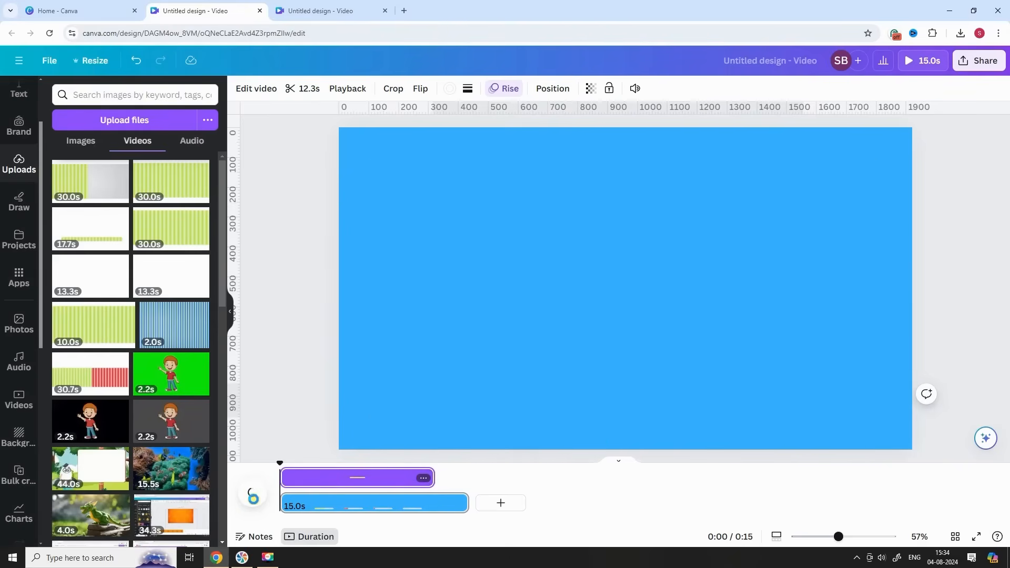
# Step: Start the clip about 1s in, lengthen the page to 21.5s, restore the clip to 10.0s and play
pyautogui.click(252, 492)
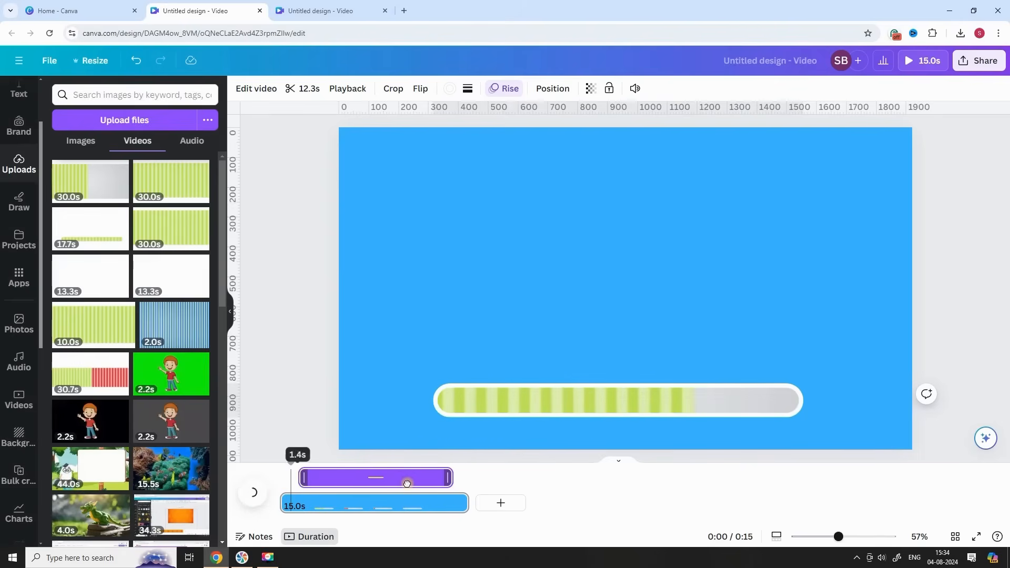
pyautogui.click(617, 400)
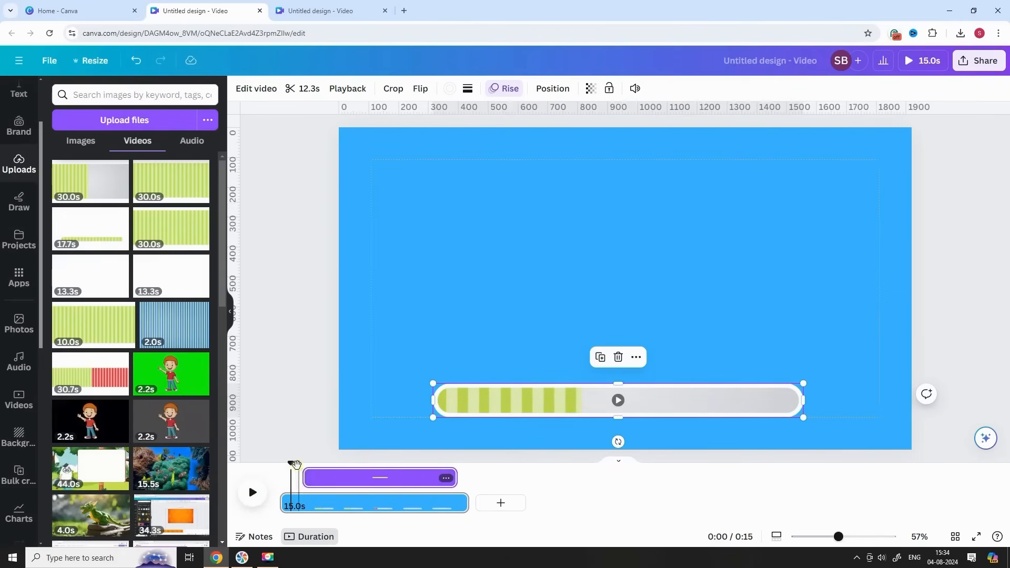
pyautogui.click(251, 492)
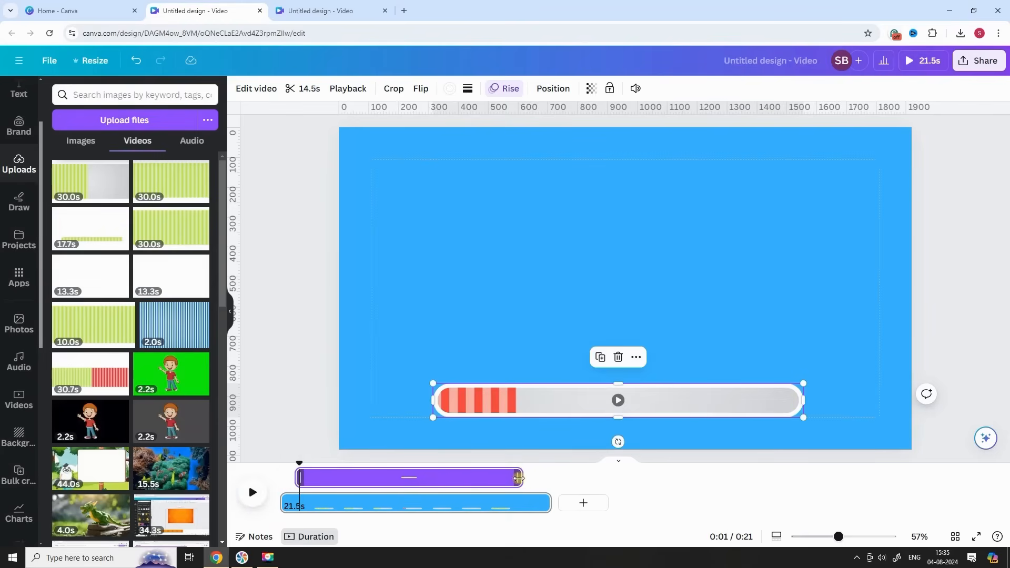
pyautogui.moveTo(517, 477); pyautogui.dragTo(411, 478)
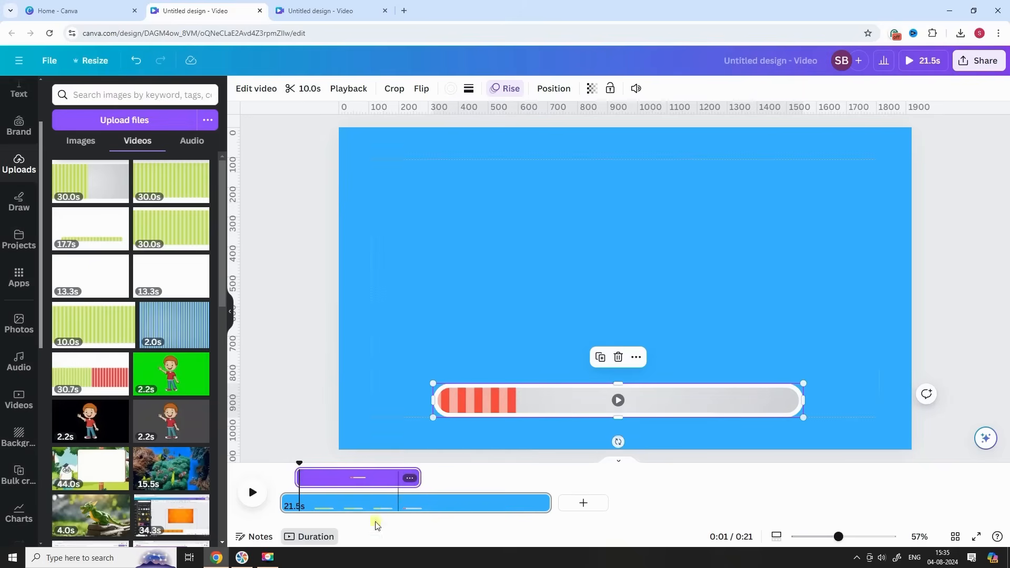
pyautogui.click(254, 493)
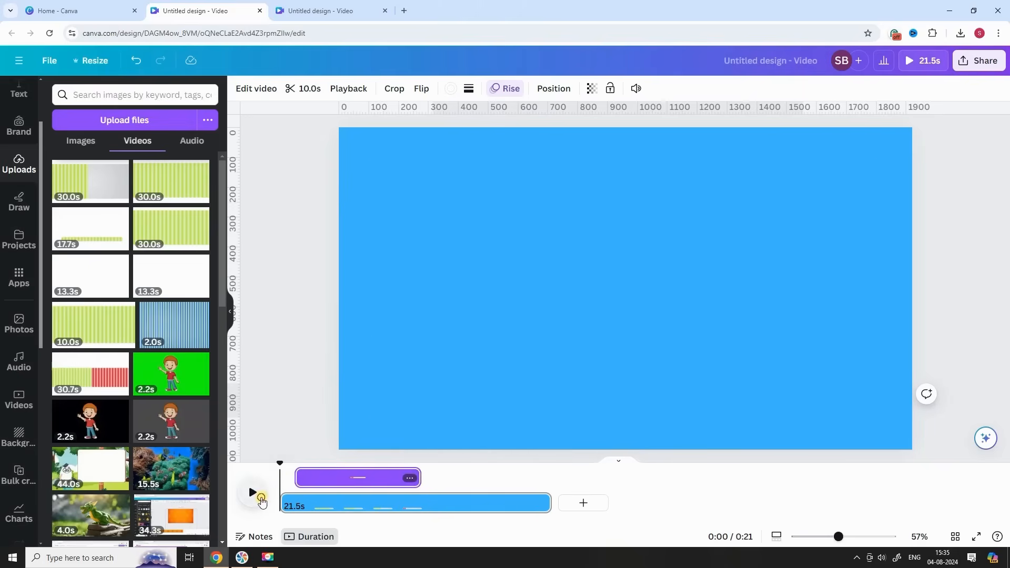